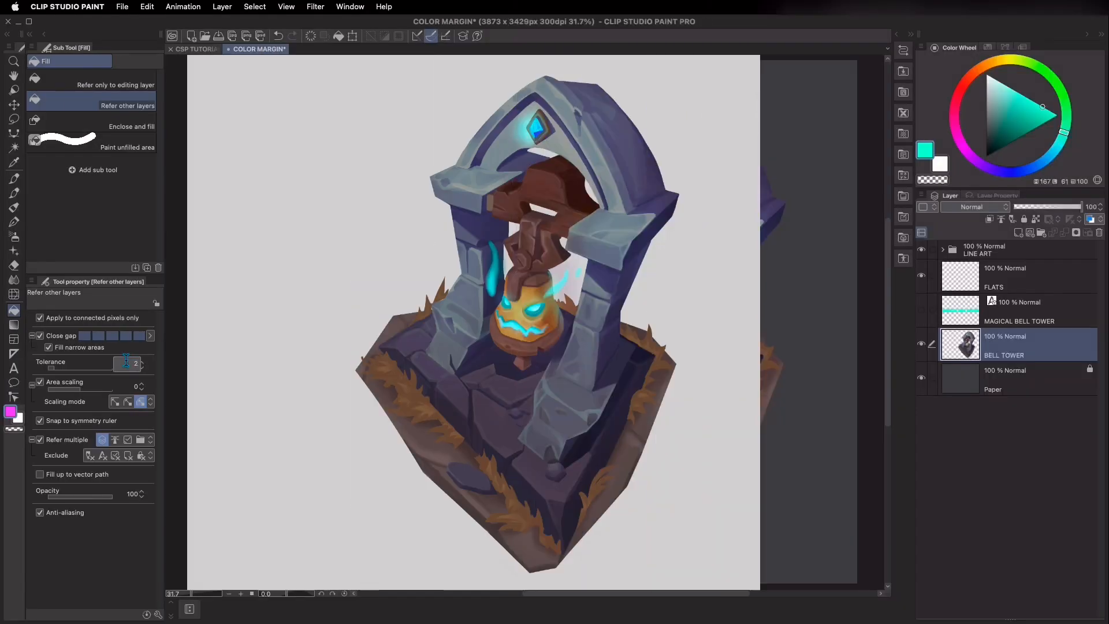
# Switch to the CSP TUTORIAL bell tower document to view its line art layers
pyautogui.click(589, 355)
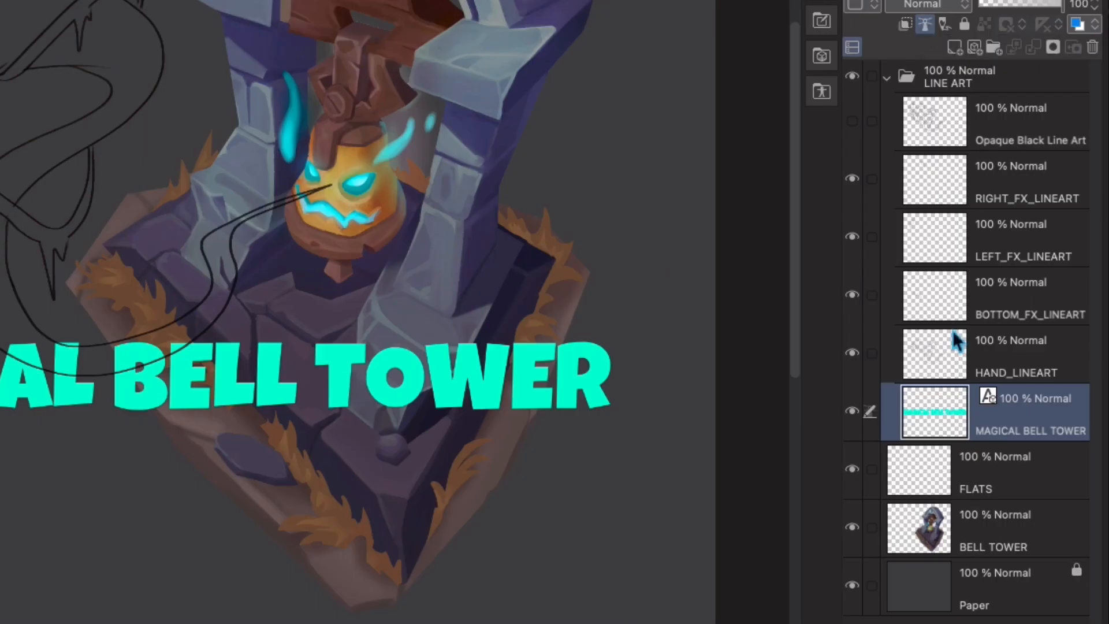
pyautogui.moveTo(958, 343)
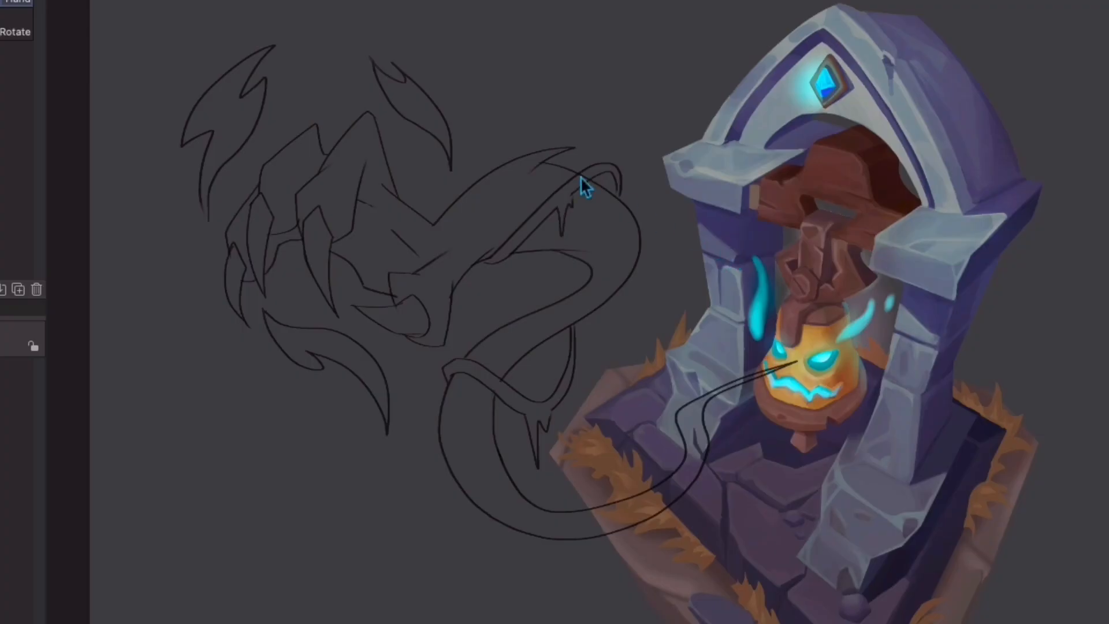
pyautogui.moveTo(453, 98)
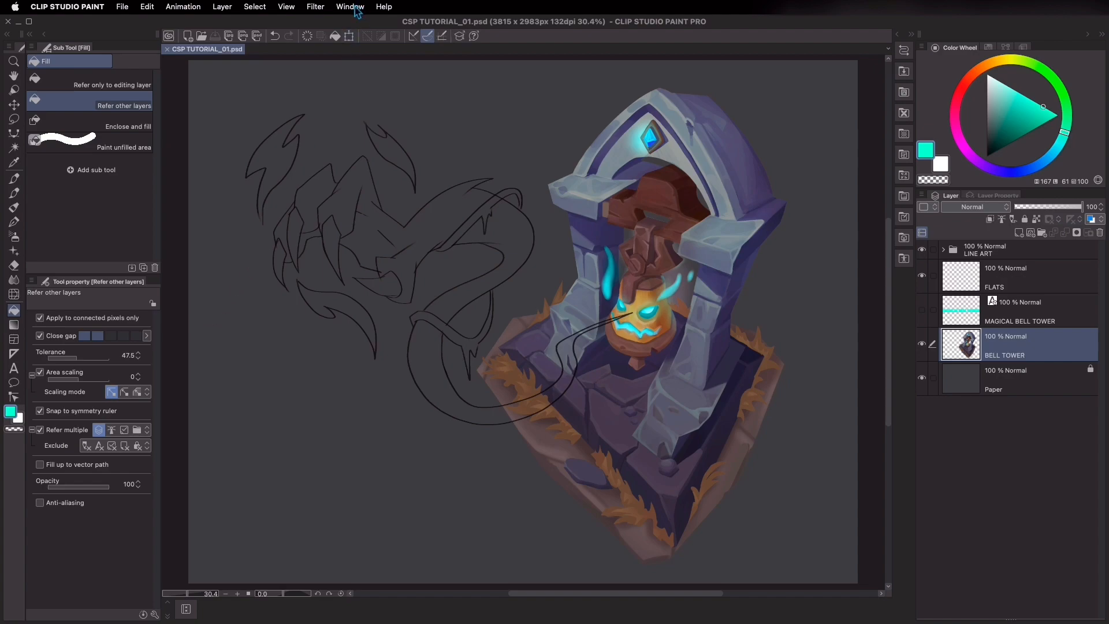
pyautogui.click(349, 7)
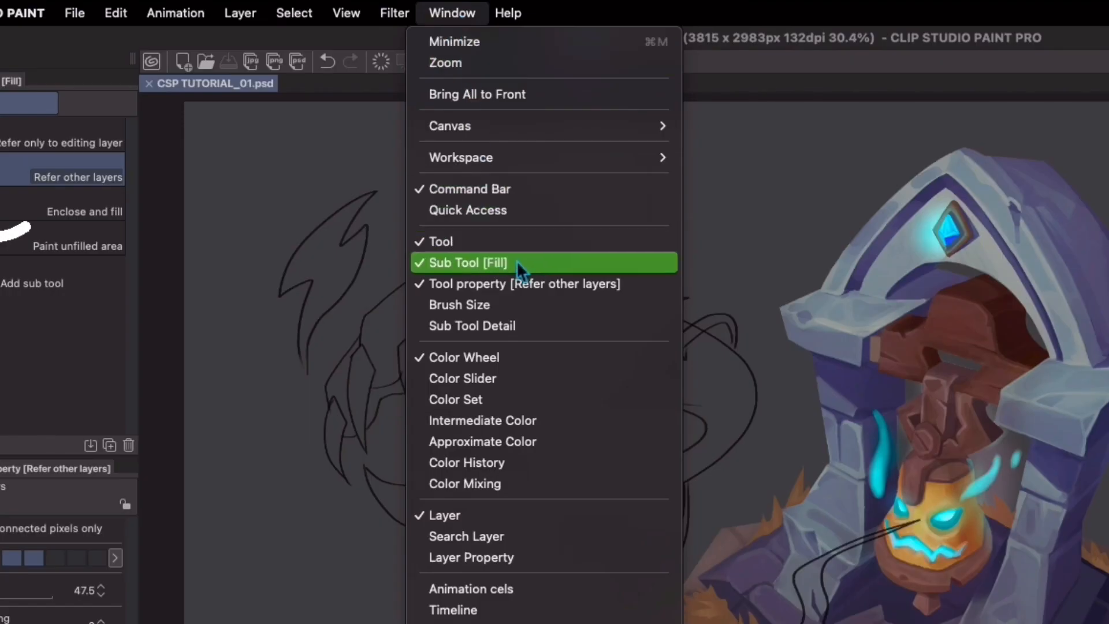
pyautogui.moveTo(517, 290)
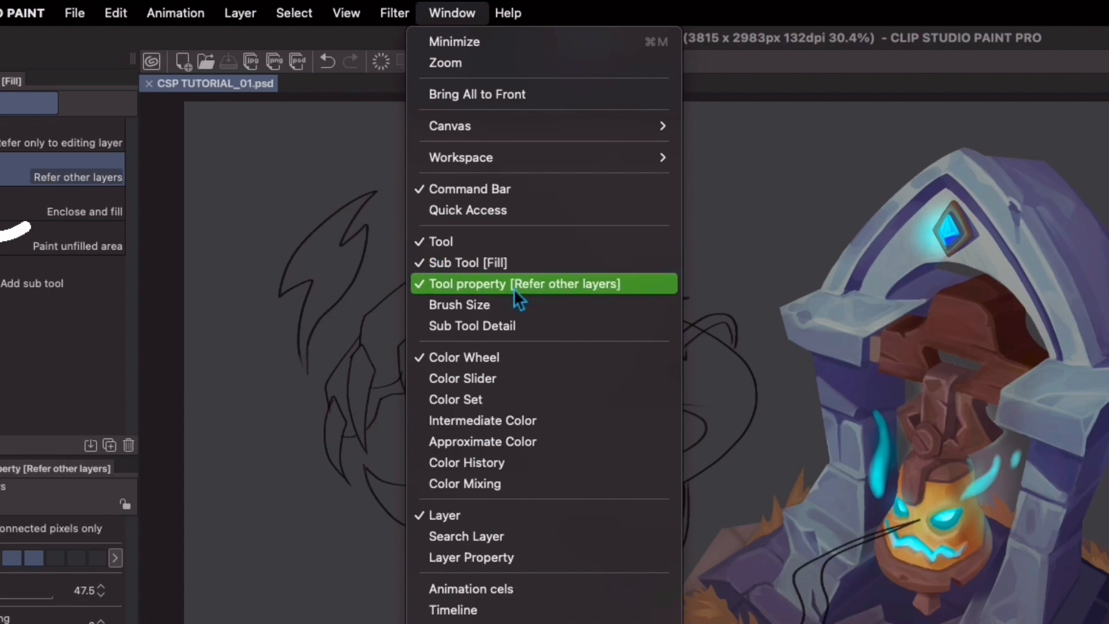
pyautogui.click(522, 283)
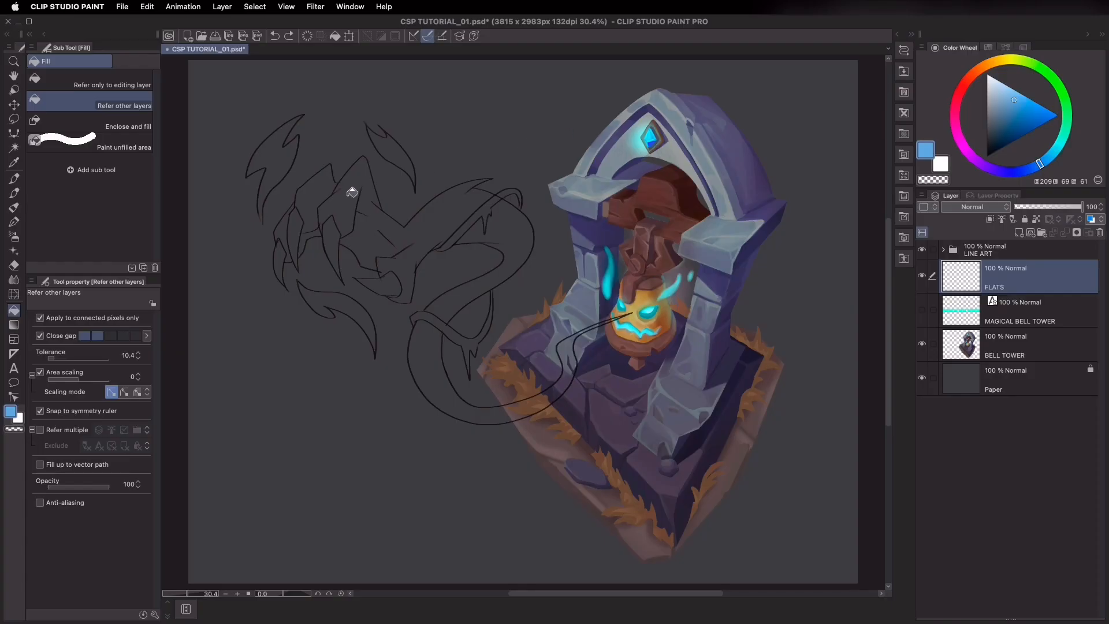
# Flood the FLATS layer blue, then turn on Refer multiple for the Fill tool
pyautogui.click(352, 202)
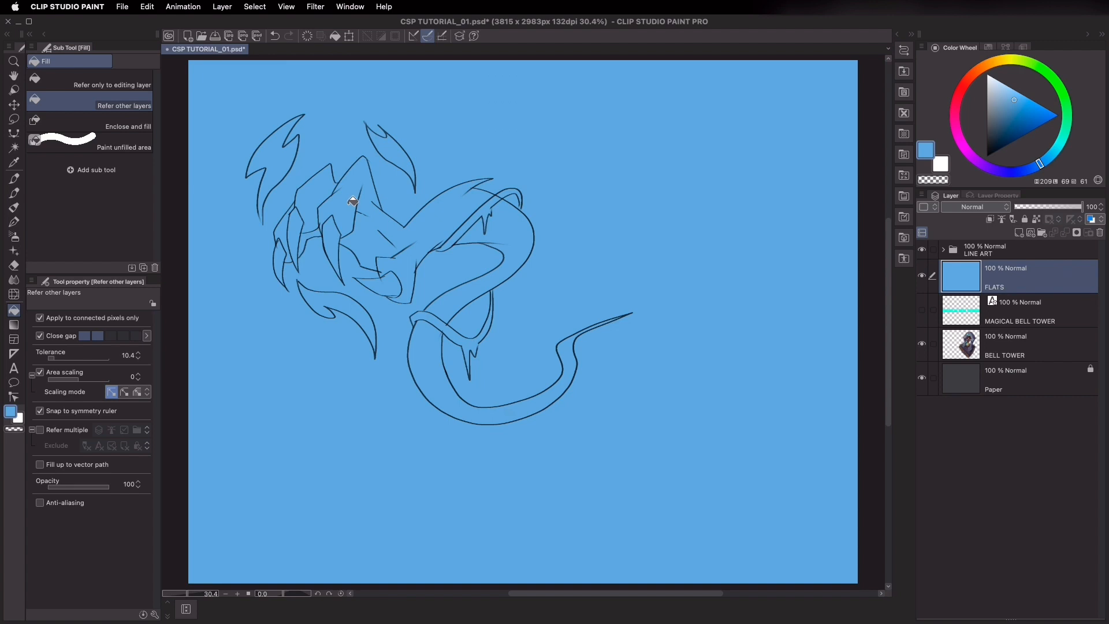
pyautogui.moveTo(353, 199)
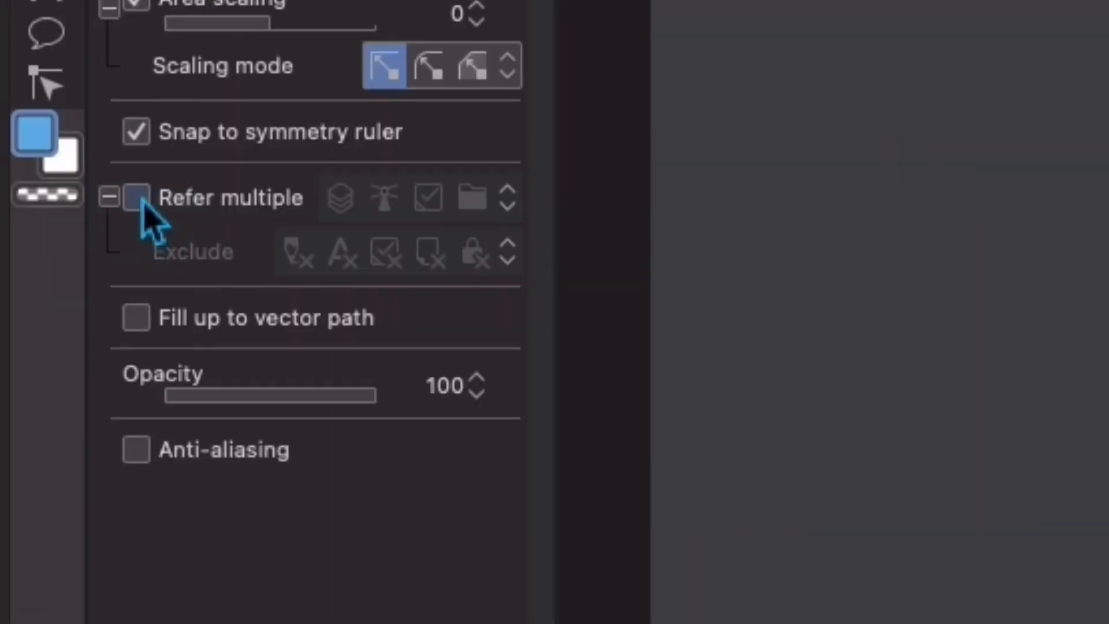
pyautogui.click(135, 196)
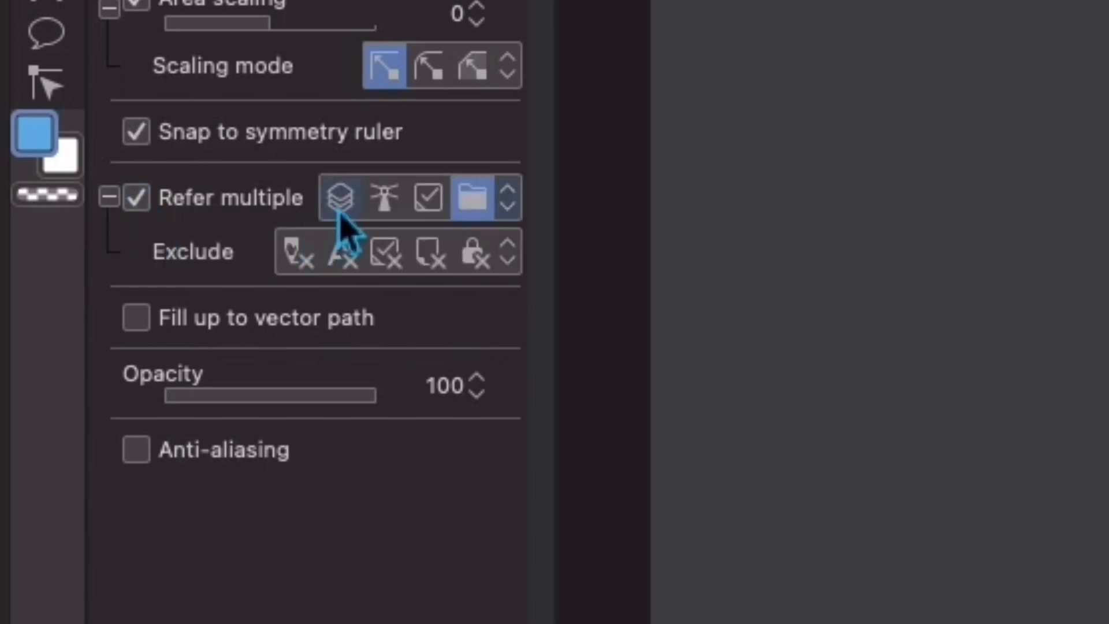
pyautogui.moveTo(336, 197)
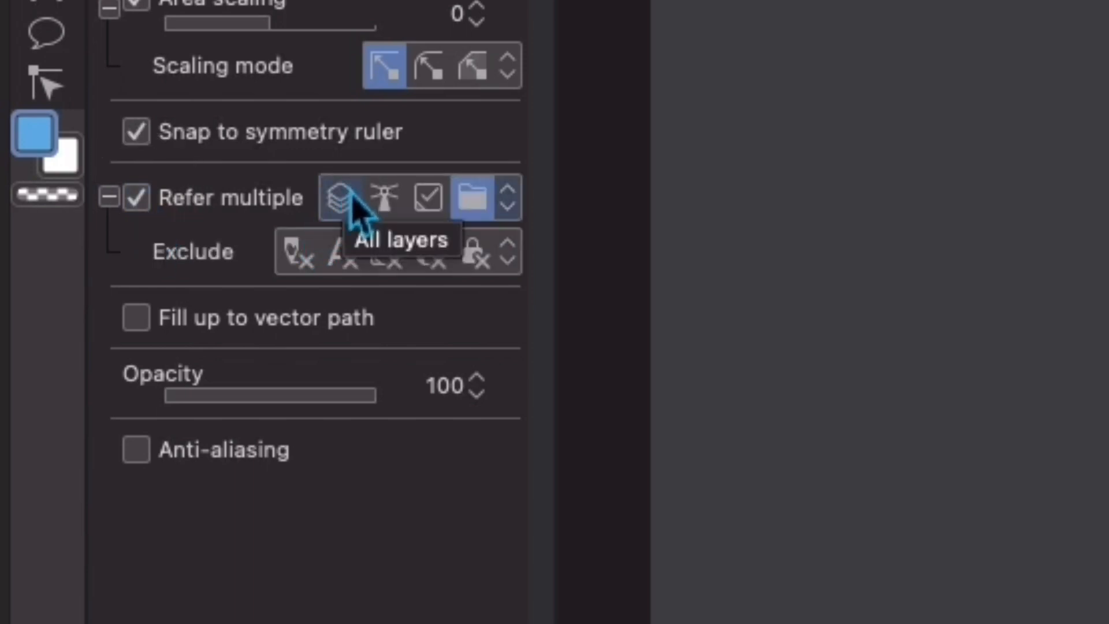
pyautogui.moveTo(385, 209)
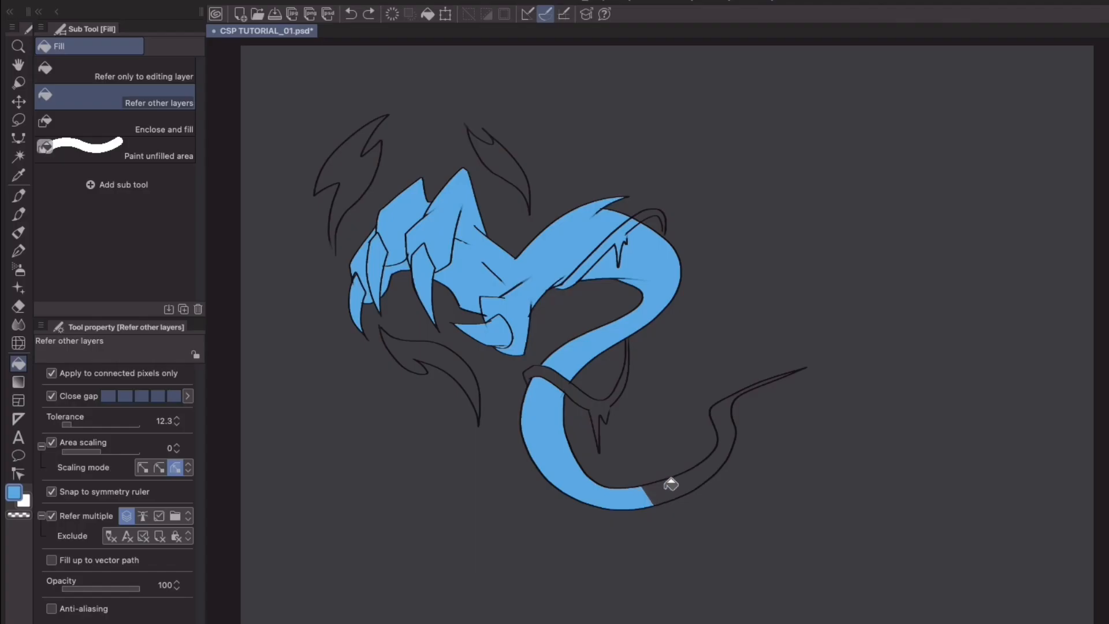
# Fill the remaining tail sections and narrow tail end of the ghost hand blue
pyautogui.click(737, 453)
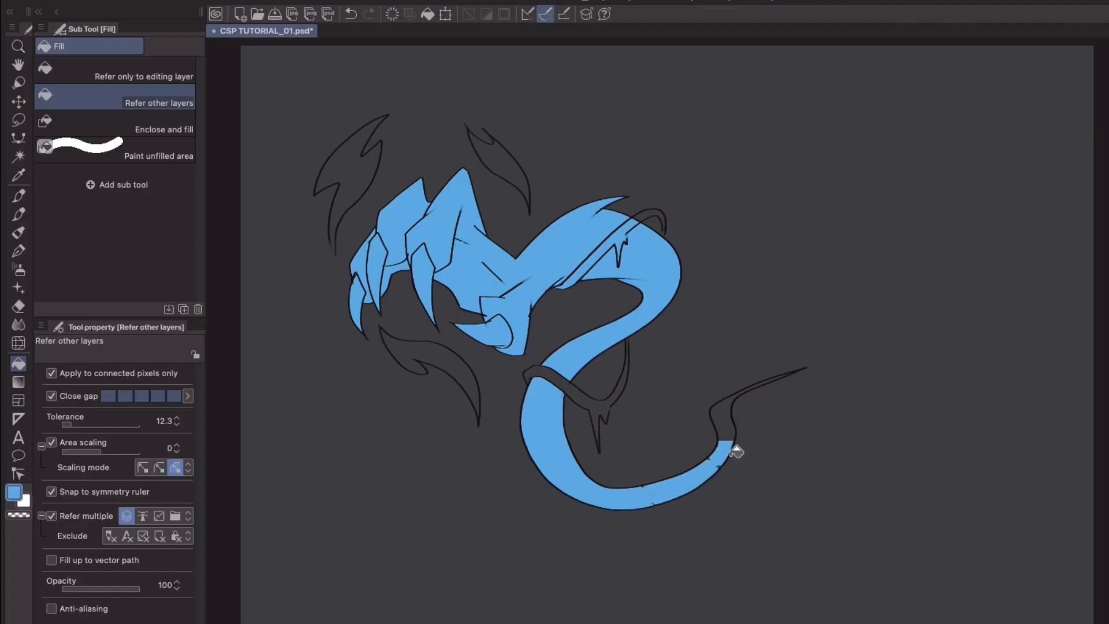
pyautogui.click(735, 451)
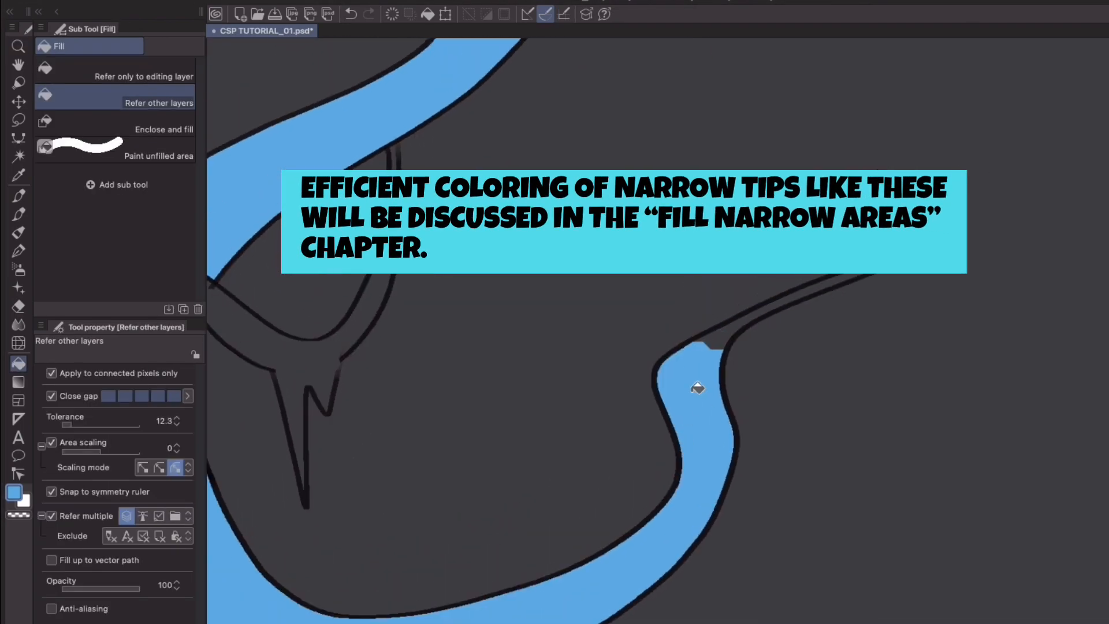
pyautogui.moveTo(696, 387); pyautogui.dragTo(763, 352)
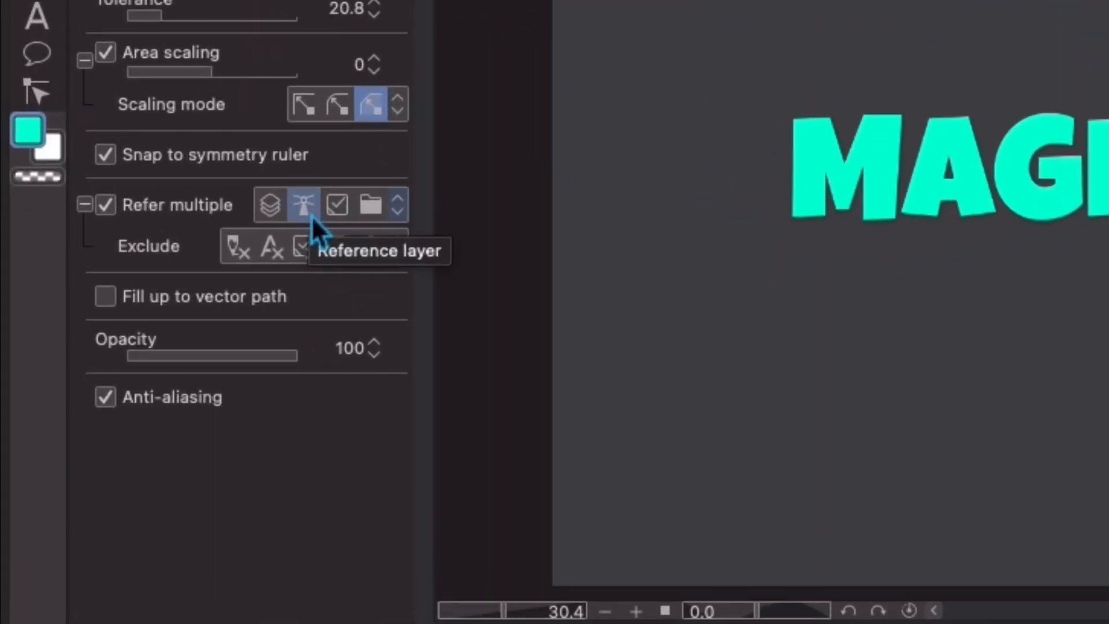
pyautogui.moveTo(424, 230)
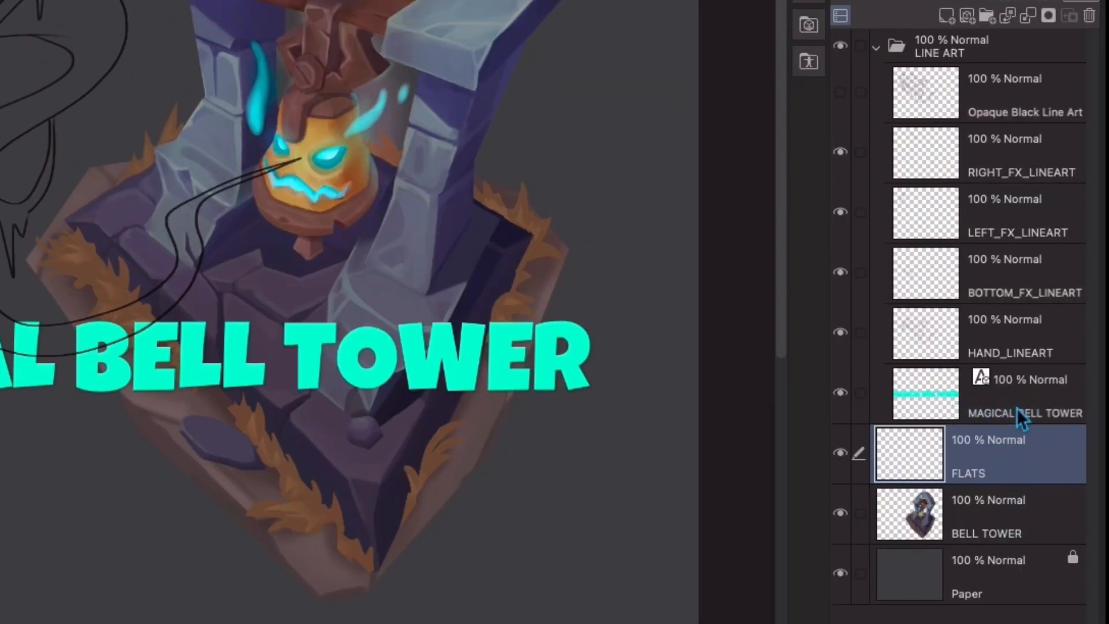
pyautogui.moveTo(941, 395)
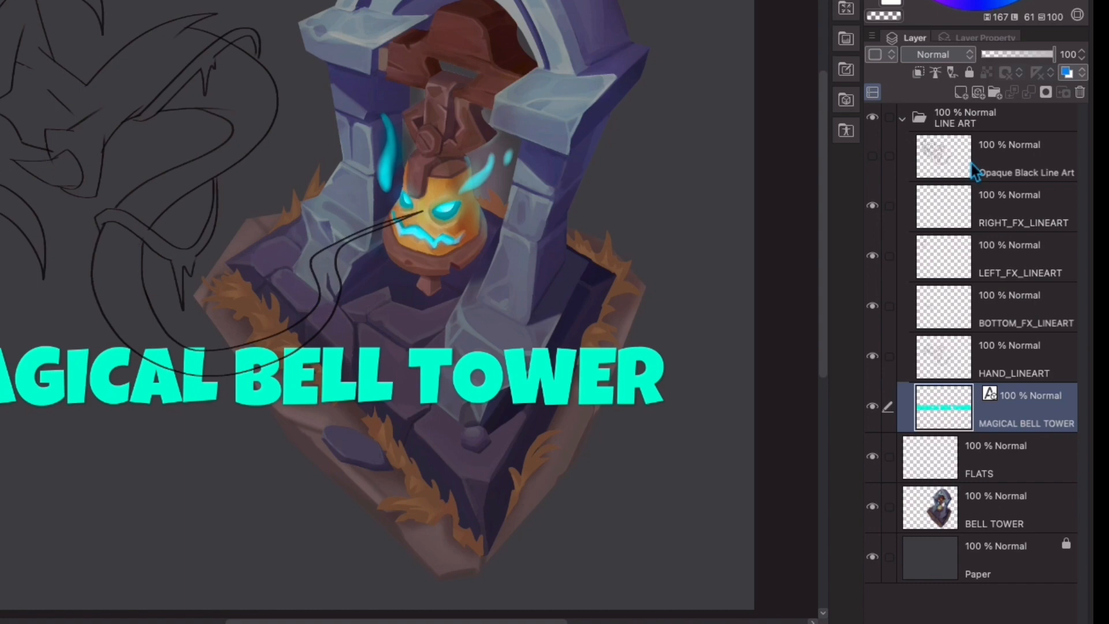
pyautogui.moveTo(930, 421)
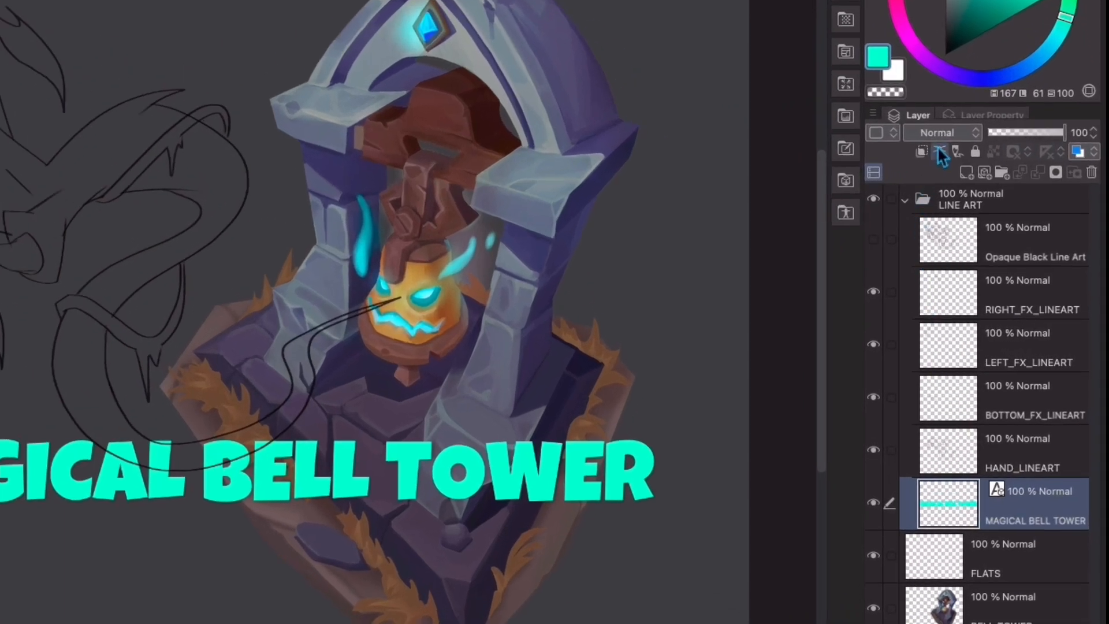
pyautogui.moveTo(941, 150)
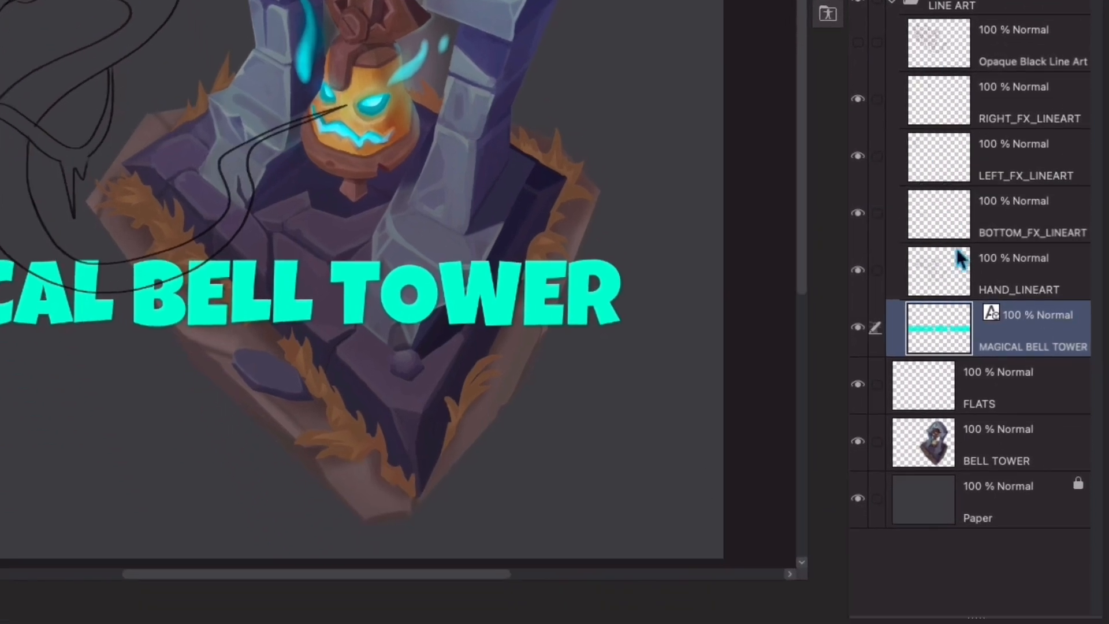
# Set the MAGICAL BELL TOWER title layer as the fill's reference layer
pyautogui.rightClick(939, 327)
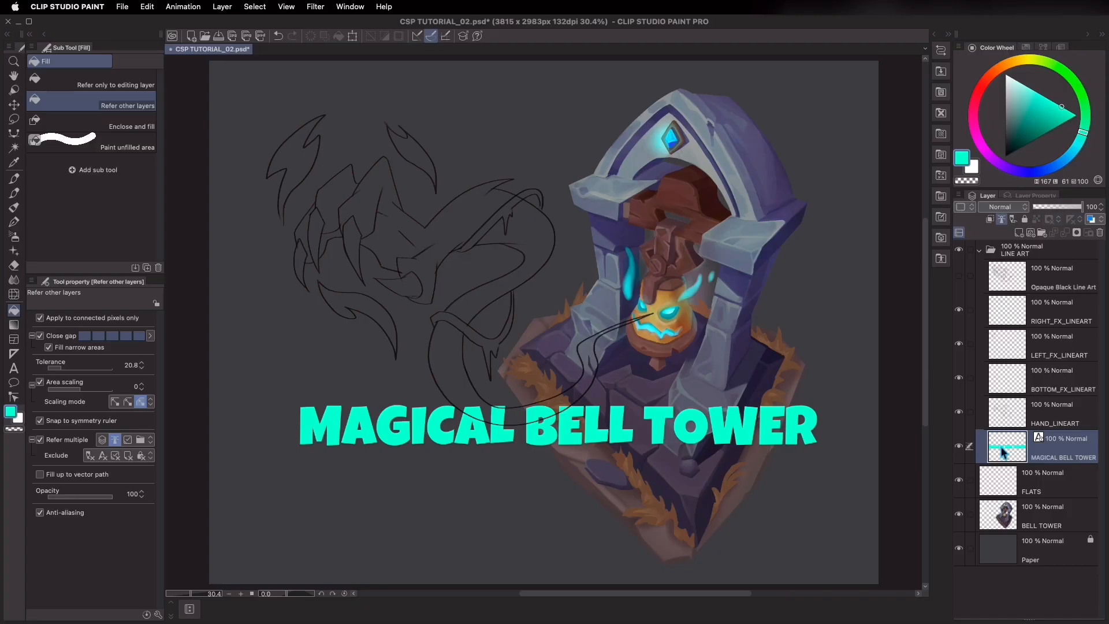
# Select the FLATS layer and turn off Apply to connected pixels only
pyautogui.click(1040, 481)
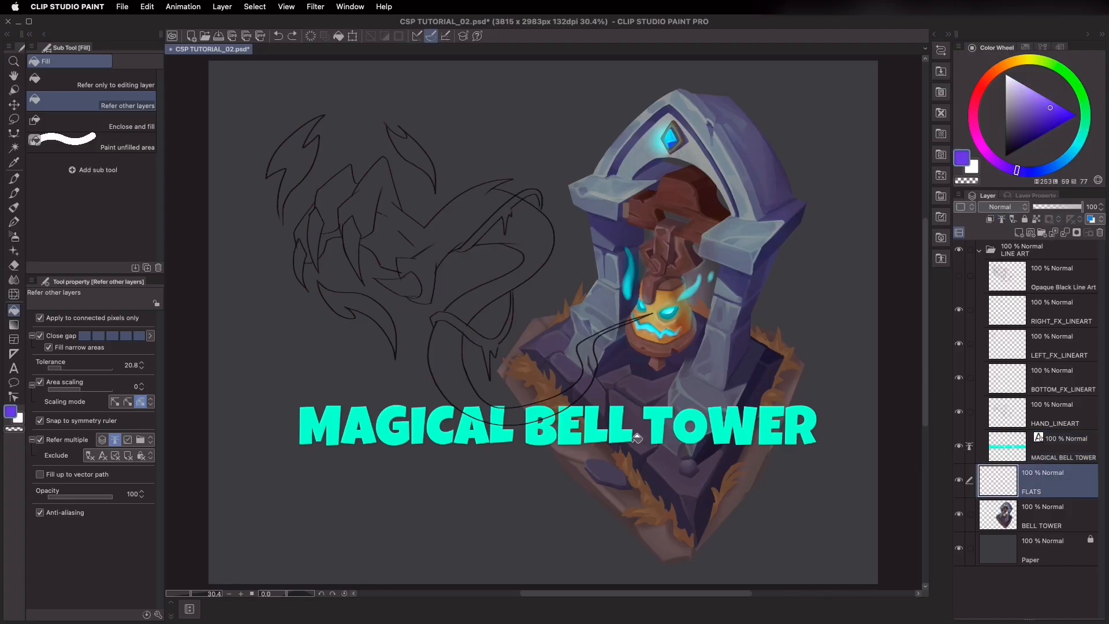
pyautogui.moveTo(419, 494)
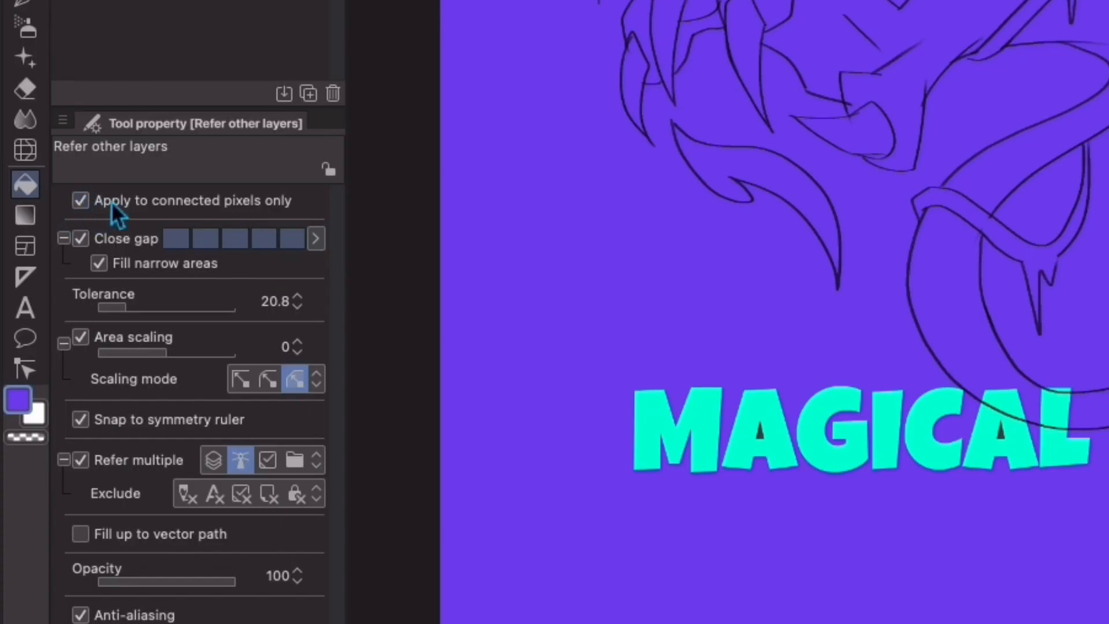
pyautogui.click(80, 200)
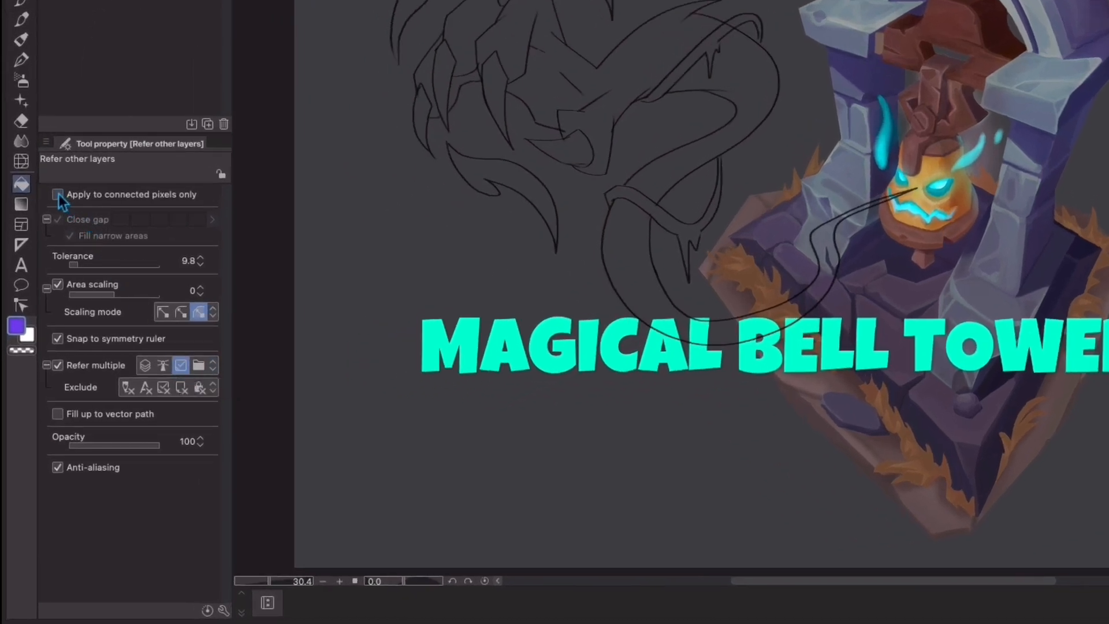
# Re-enable Apply to connected pixels only in the Fill tool properties
pyautogui.click(57, 194)
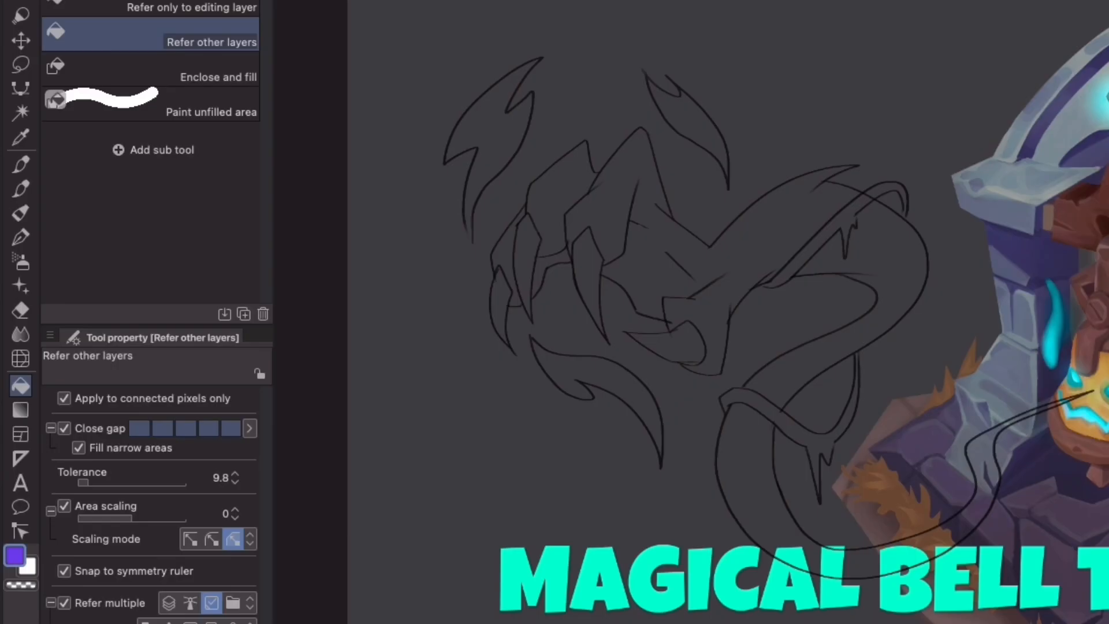
pyautogui.moveTo(469, 108)
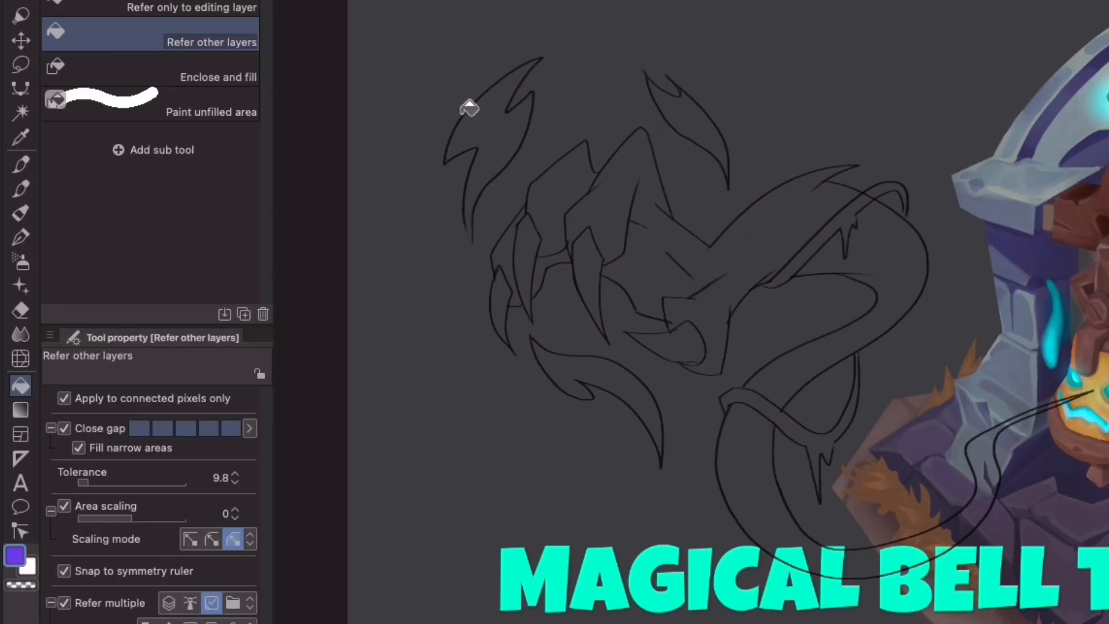
pyautogui.moveTo(637, 403)
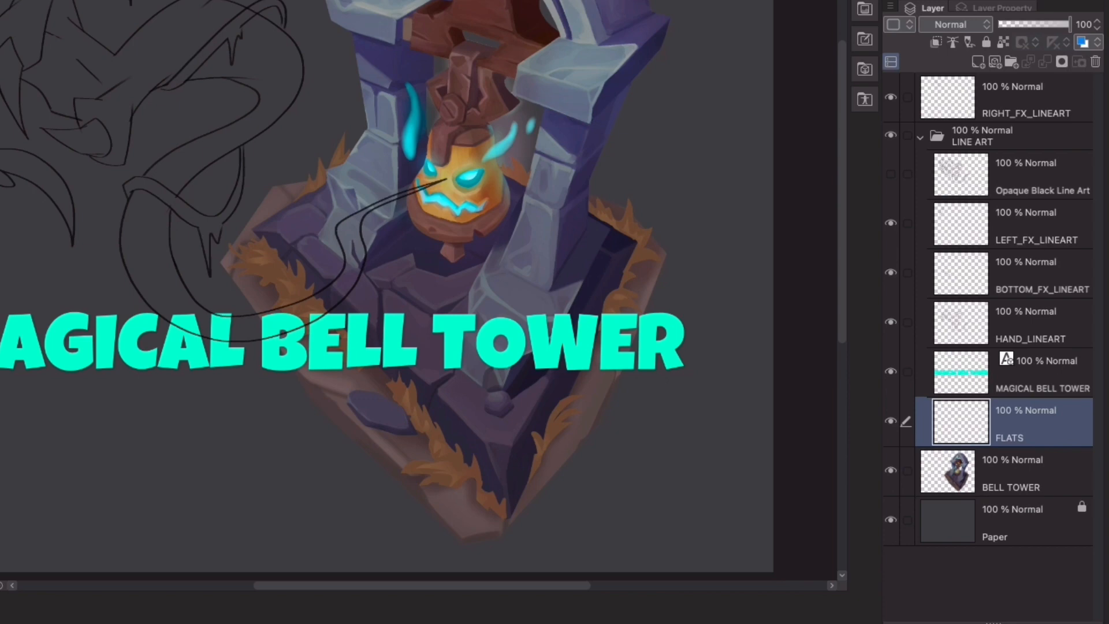
pyautogui.moveTo(989, 421)
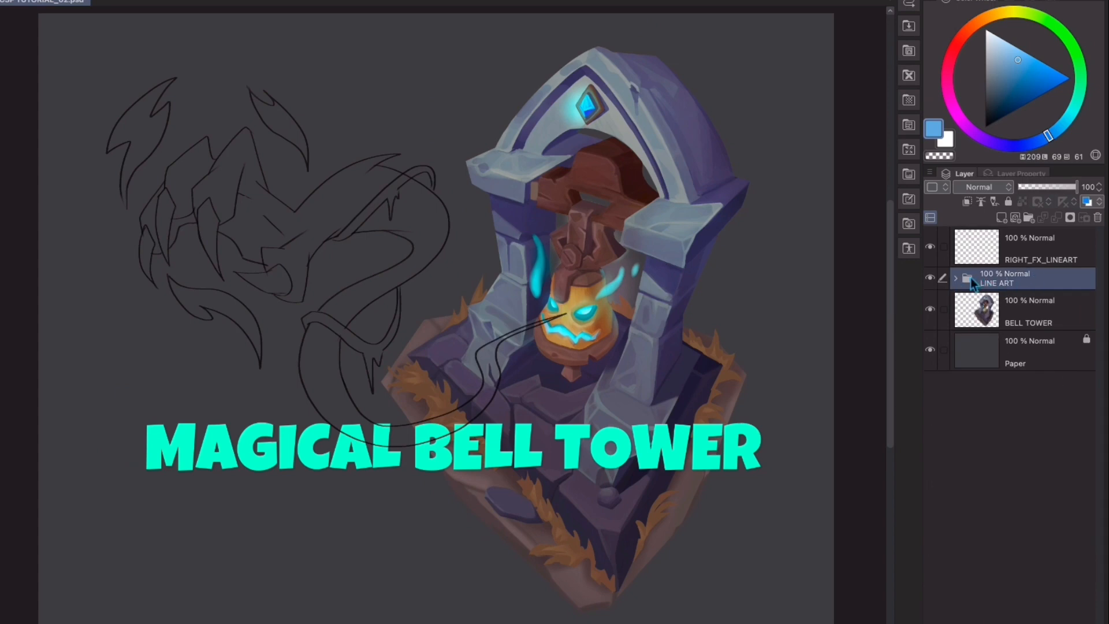
# Select the LINE ART folder and undo the fill that leaked past the lines
pyautogui.click(955, 278)
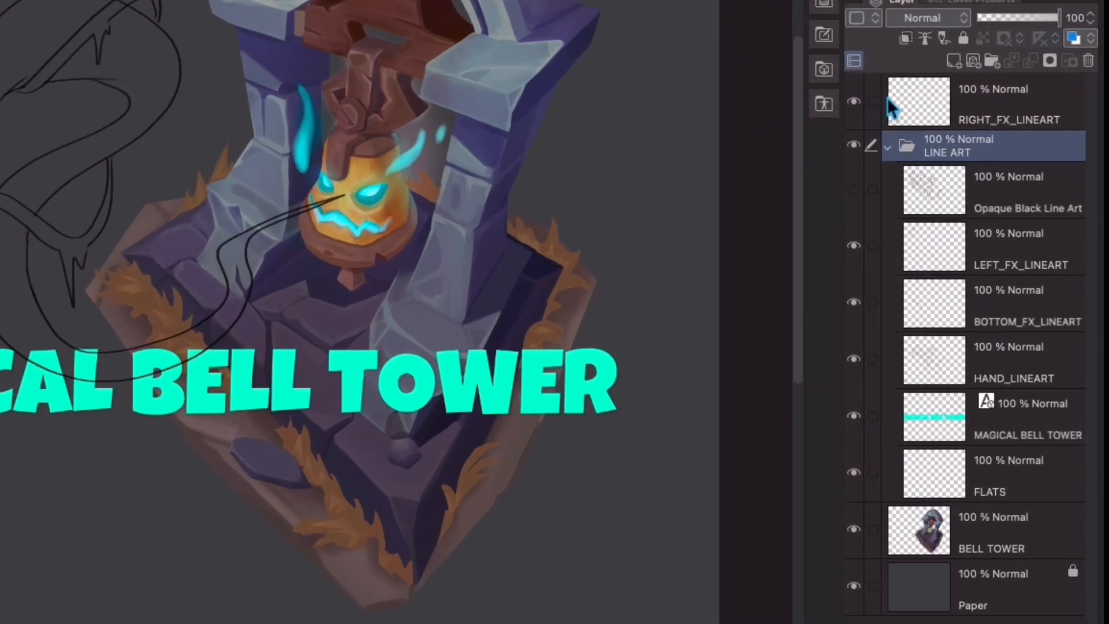
pyautogui.moveTo(952, 502)
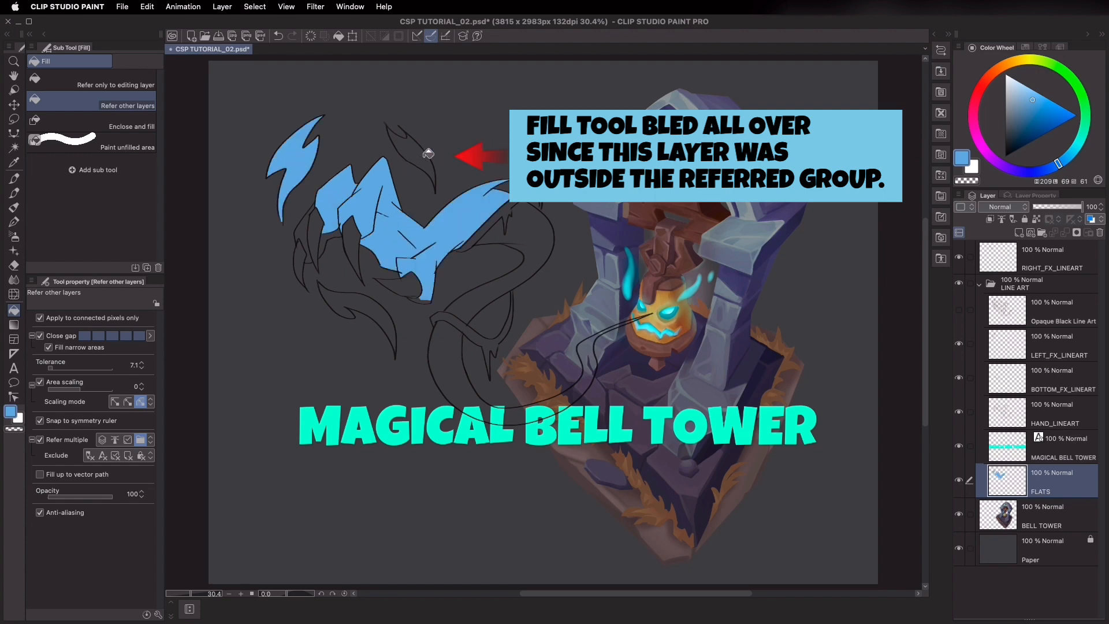
pyautogui.click(428, 154)
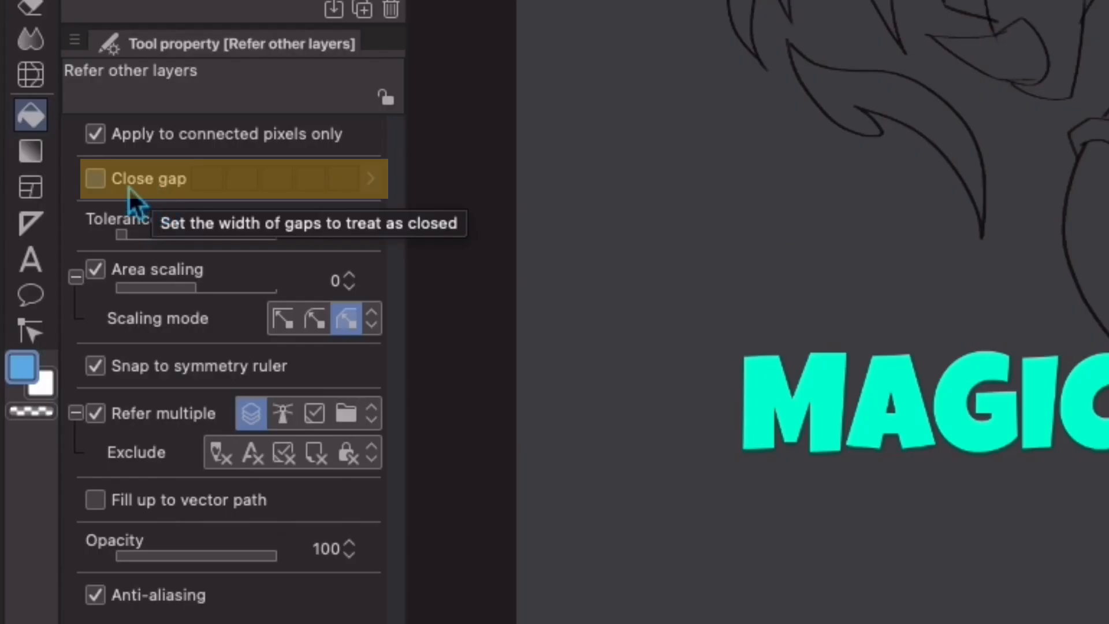
pyautogui.moveTo(187, 208)
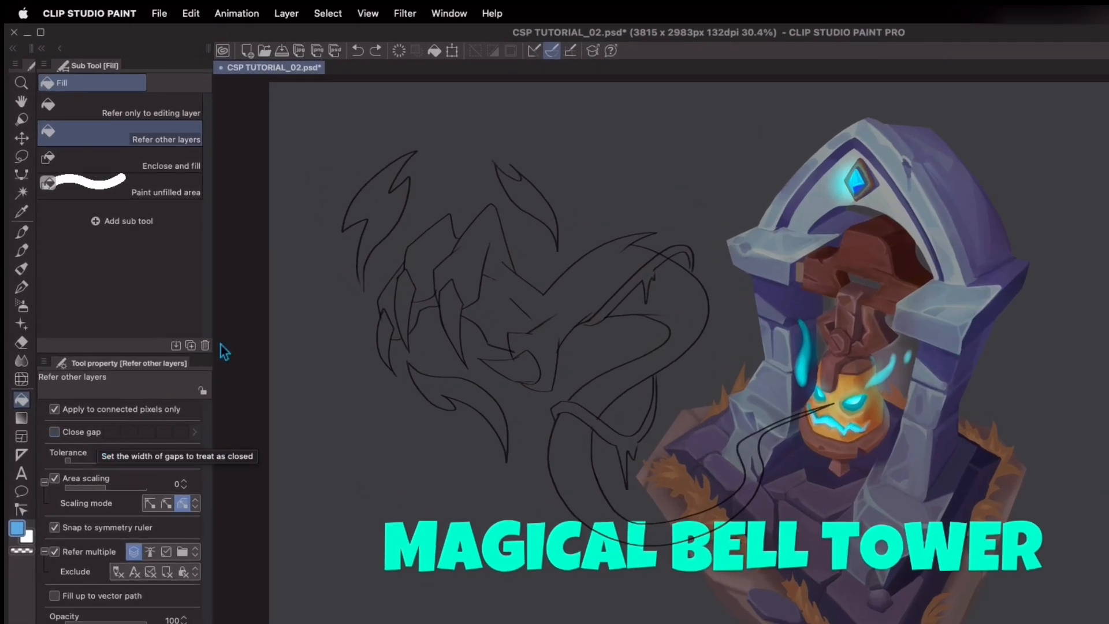
# Enable Close gap for the Fill tool with the widest gap size
pyautogui.click(389, 184)
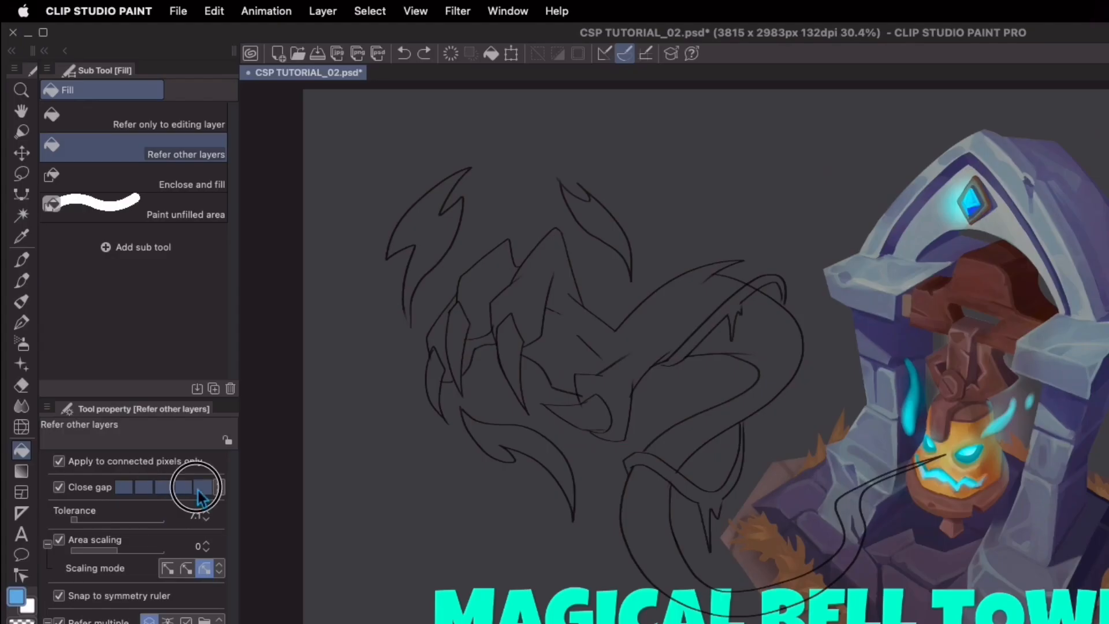
pyautogui.click(442, 236)
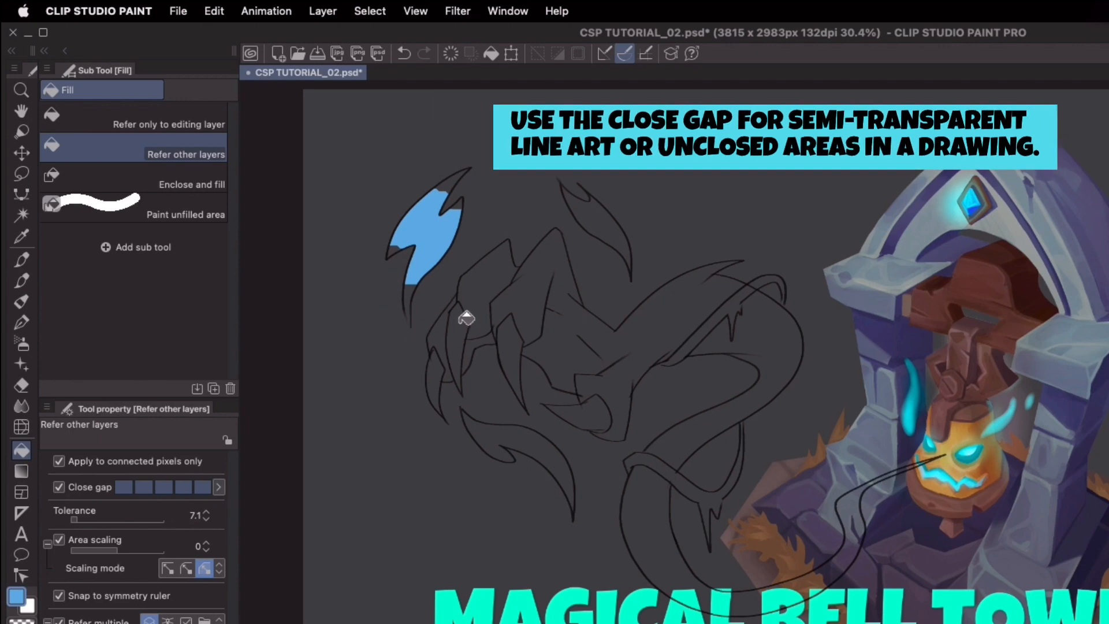
pyautogui.moveTo(443, 304)
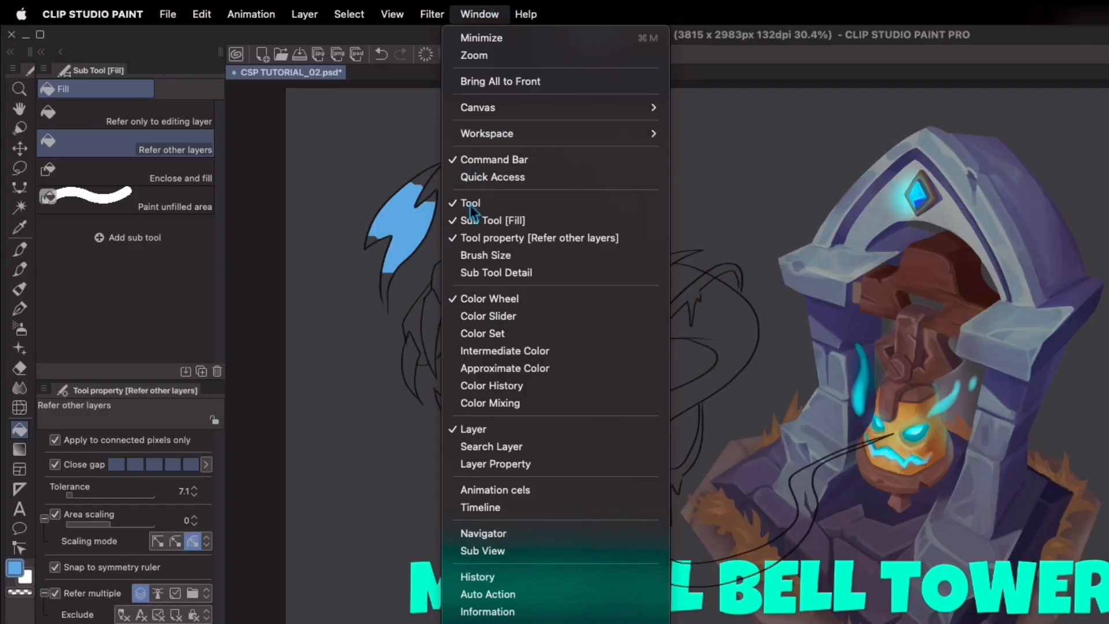
# Enable Fill narrow areas and begin entering a new Tolerance value
pyautogui.click(495, 272)
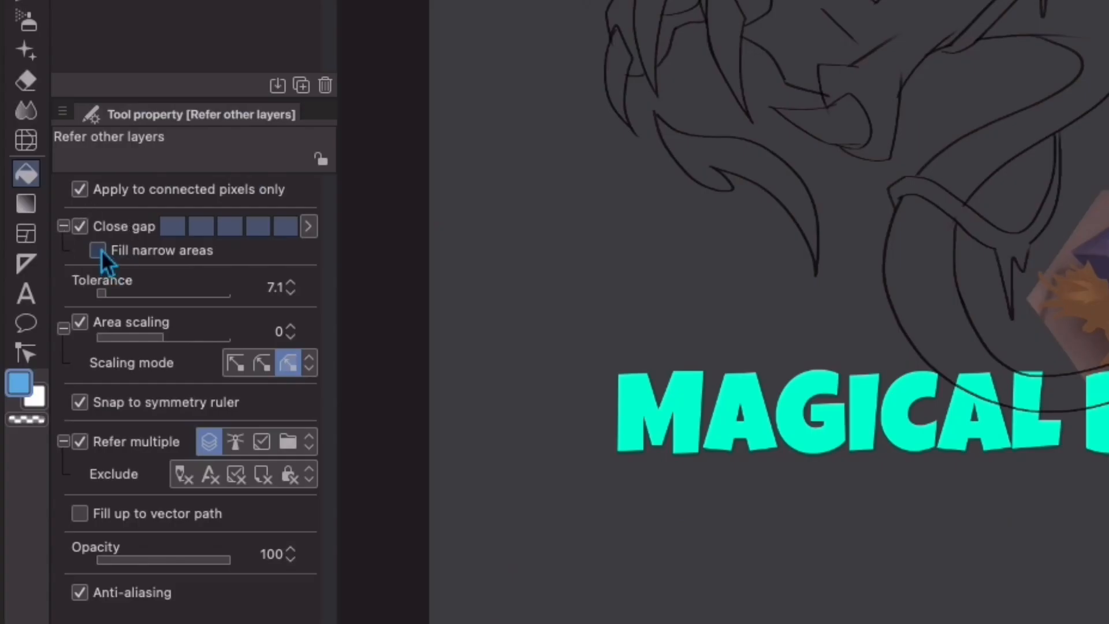
pyautogui.click(98, 250)
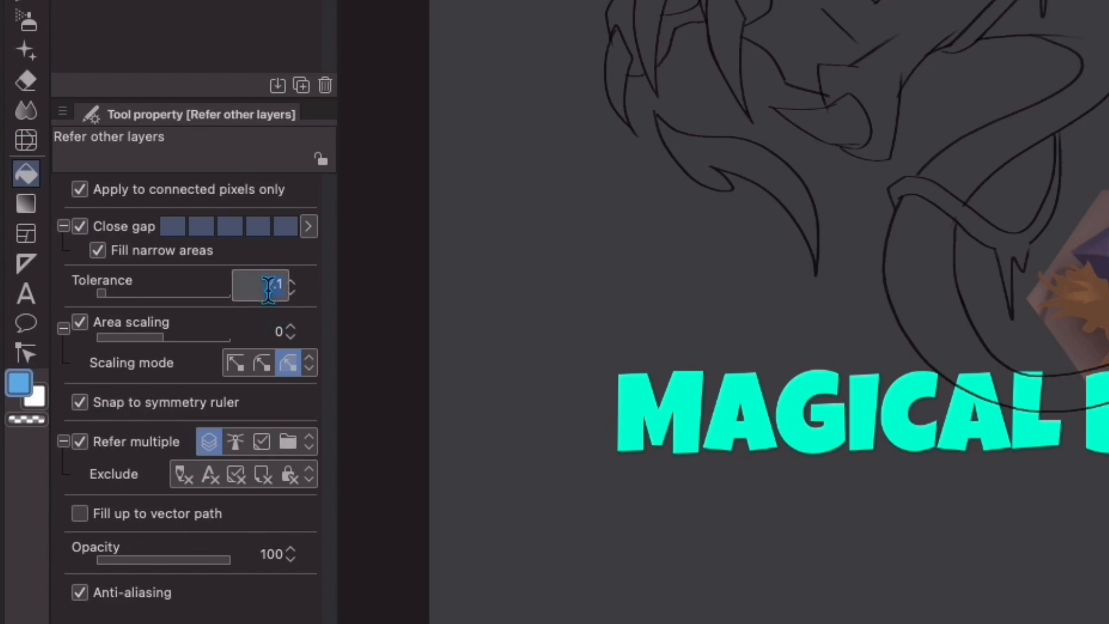
pyautogui.write('0')
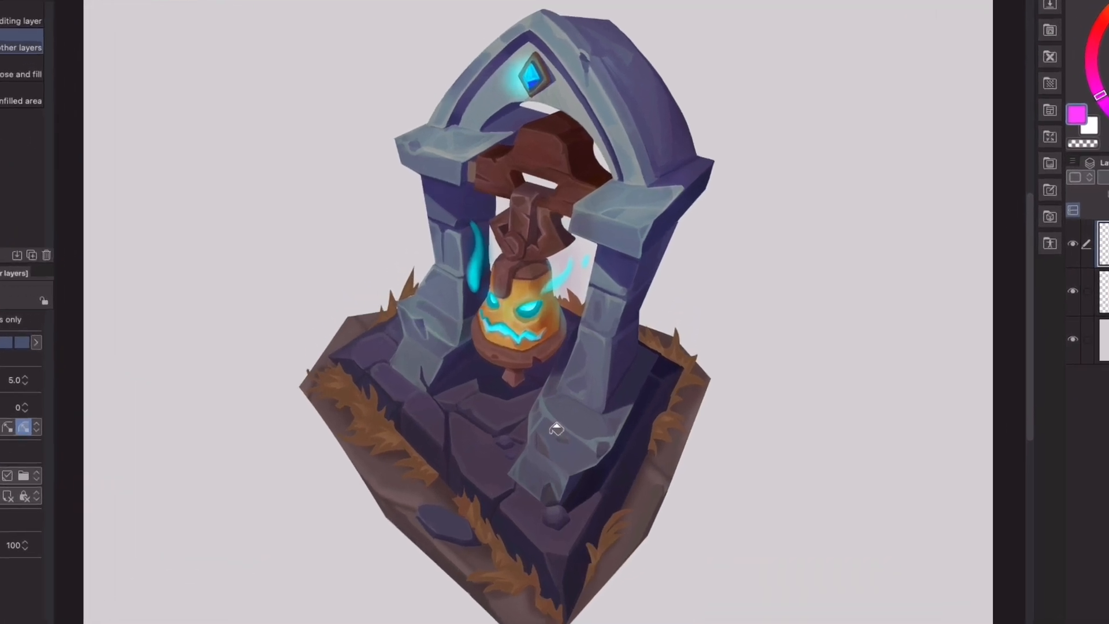
# Test a magenta fill in the COLOR MARGIN bell tower's gaps, then undo it
pyautogui.click(454, 168)
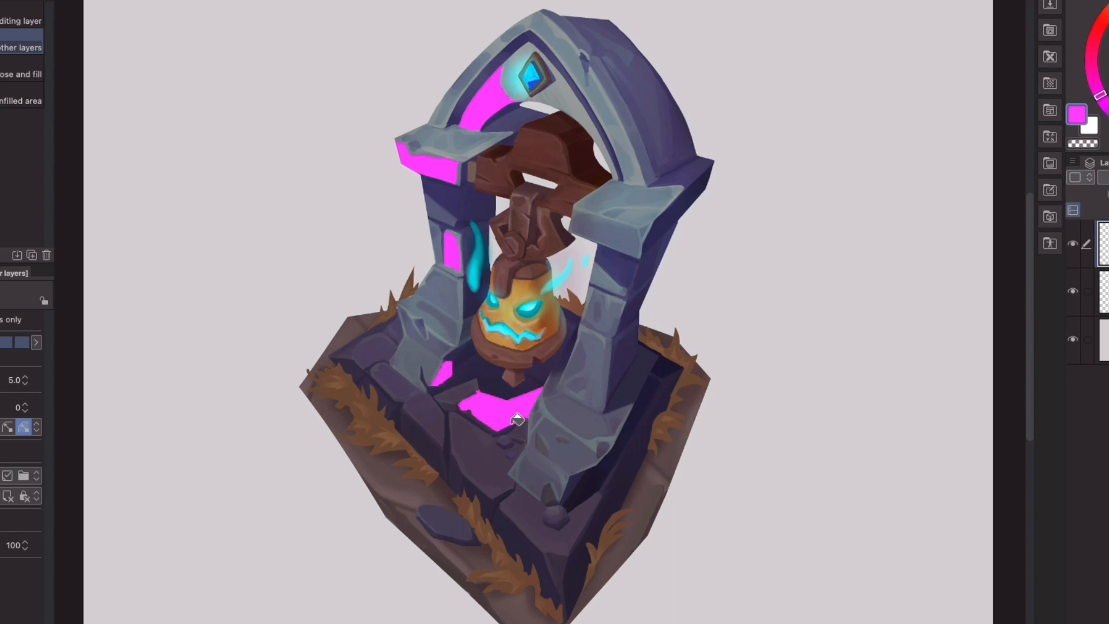
pyautogui.click(518, 419)
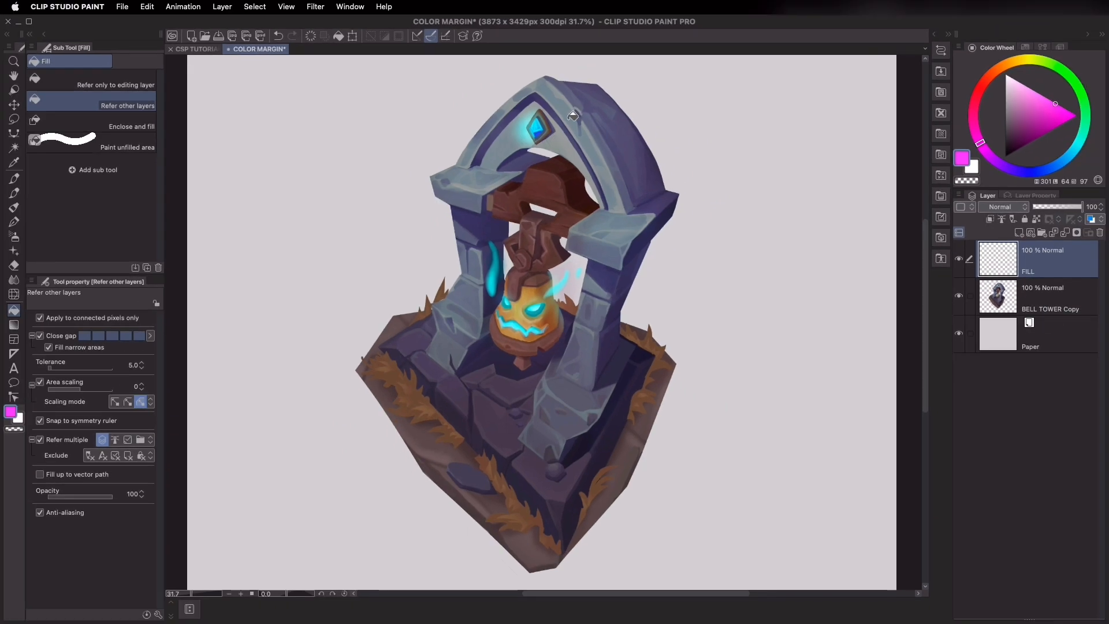
pyautogui.click(566, 110)
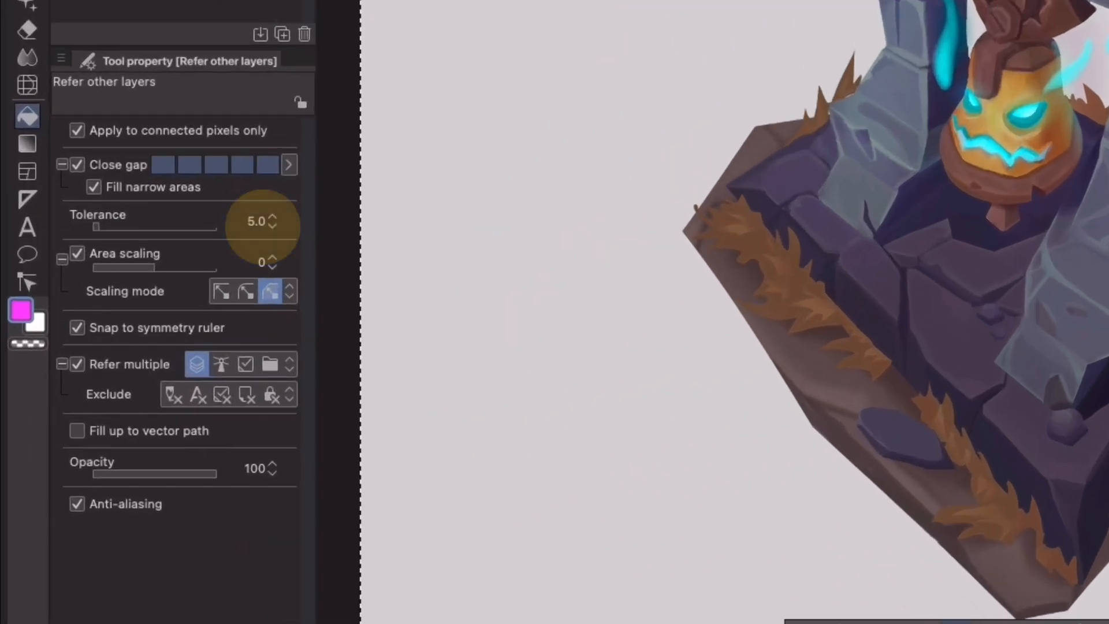
pyautogui.click(255, 220)
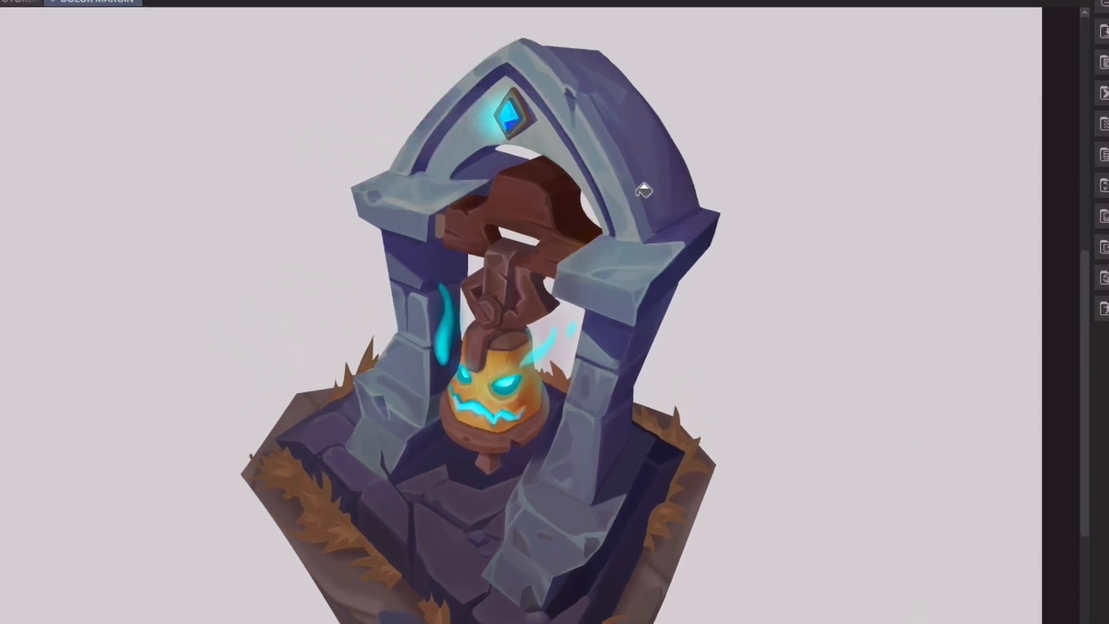
pyautogui.moveTo(686, 206)
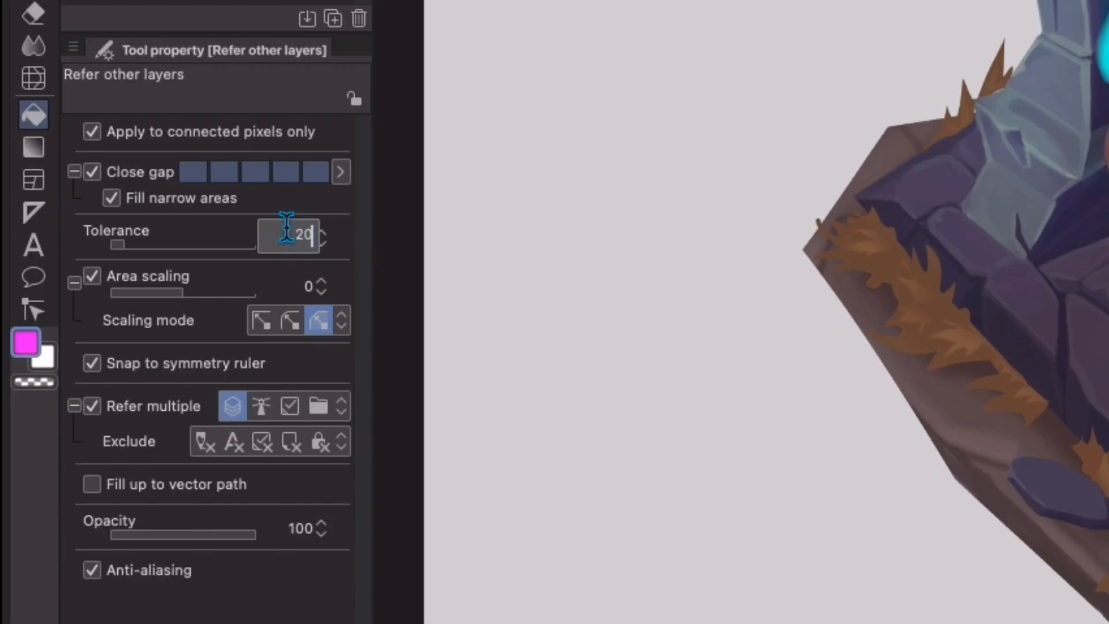
# Enter a higher Tolerance value in the Fill tool's properties
pyautogui.click(813, 92)
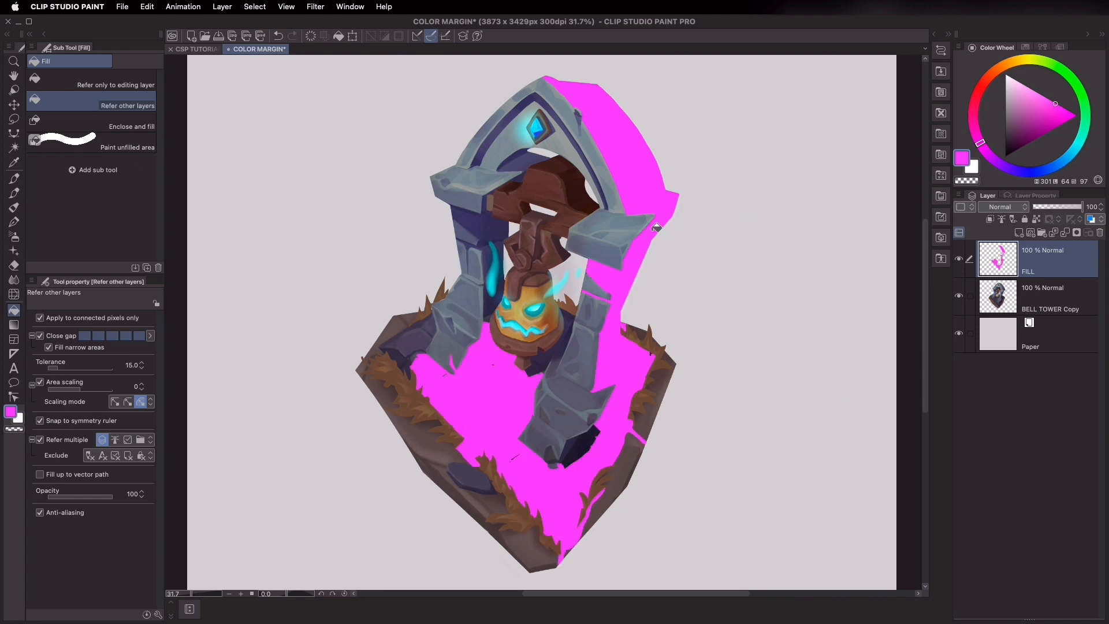
pyautogui.moveTo(589, 353)
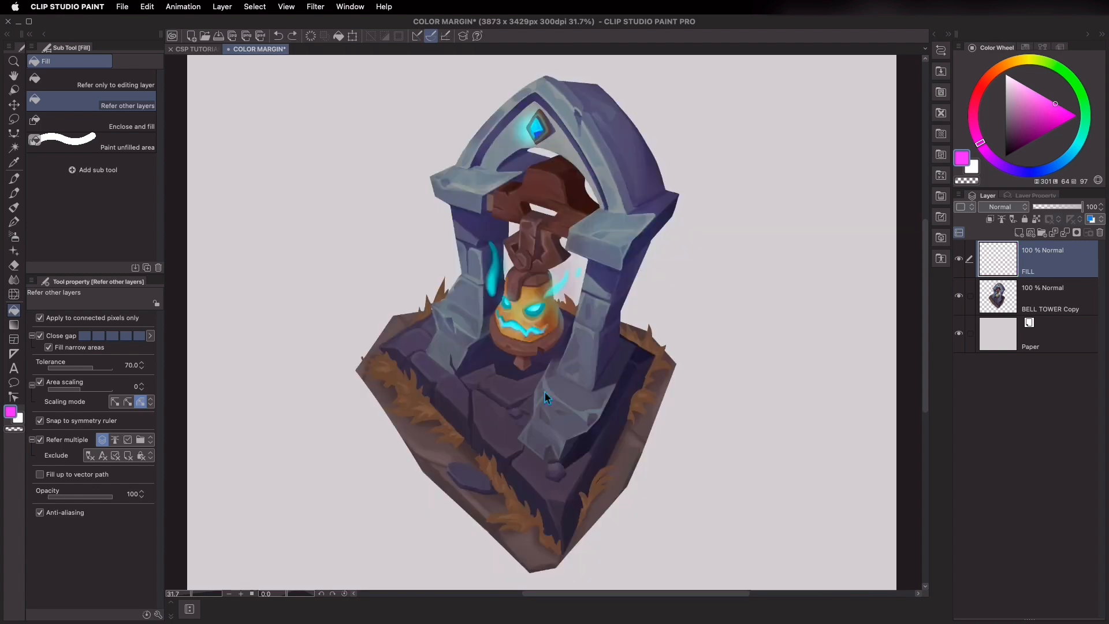
pyautogui.moveTo(628, 255)
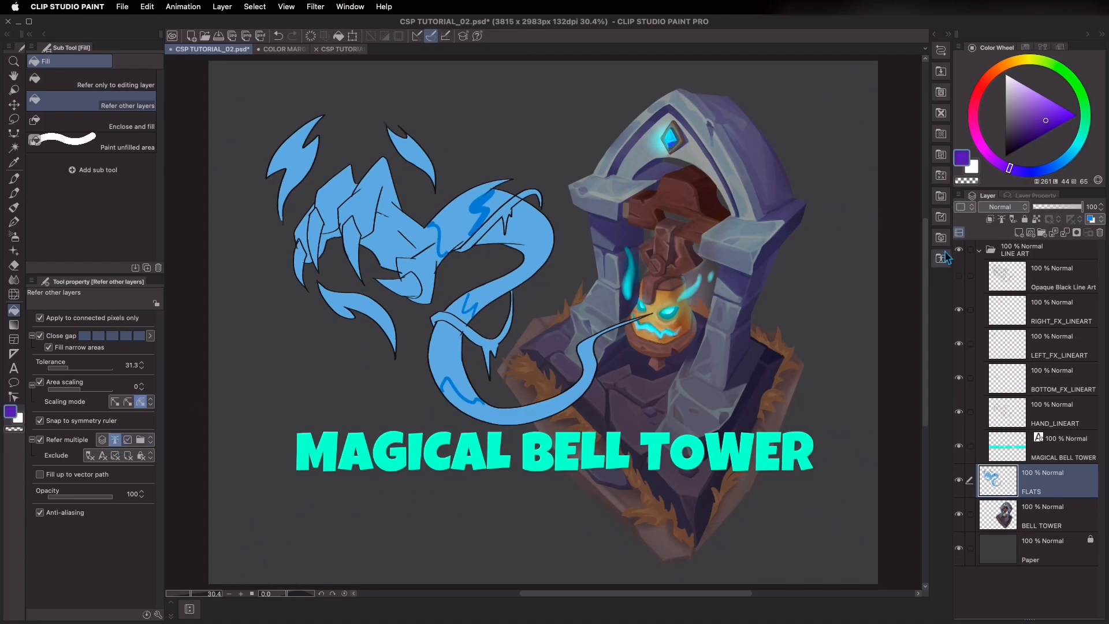
# On the FLATS layer, fill the ghost hand's centre and tail purple, then pick a lighter purple
pyautogui.click(1026, 250)
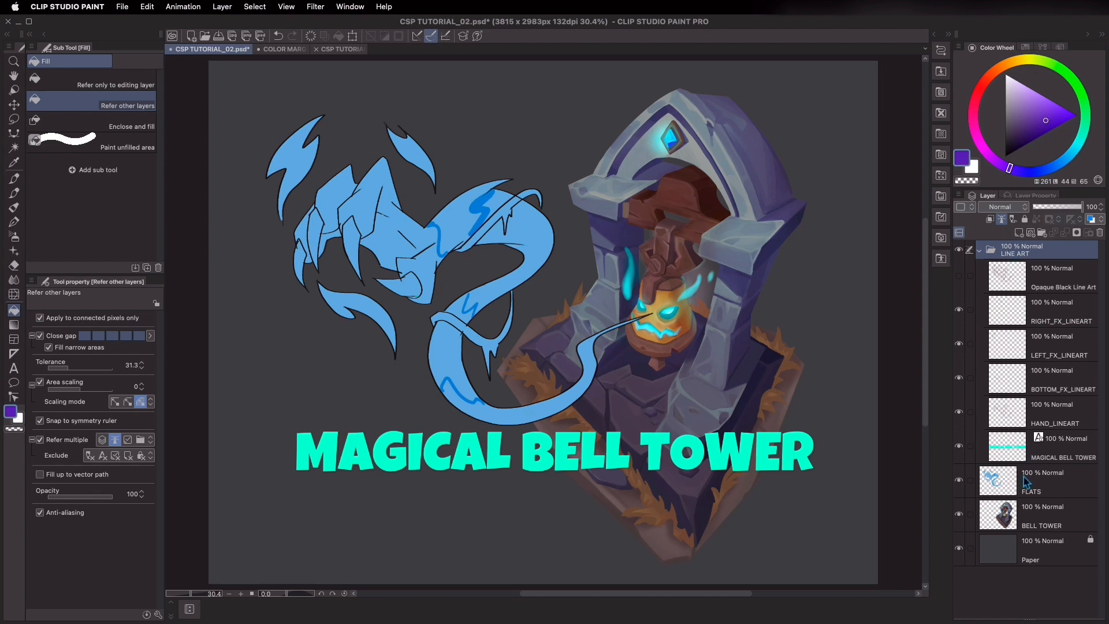
pyautogui.click(1036, 481)
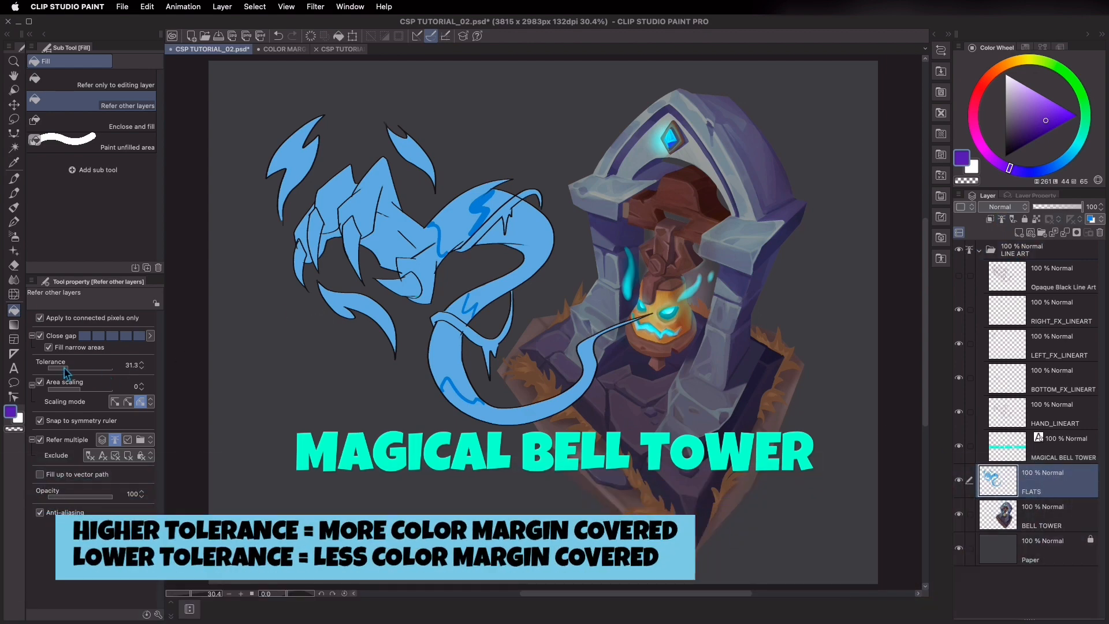
pyautogui.click(428, 237)
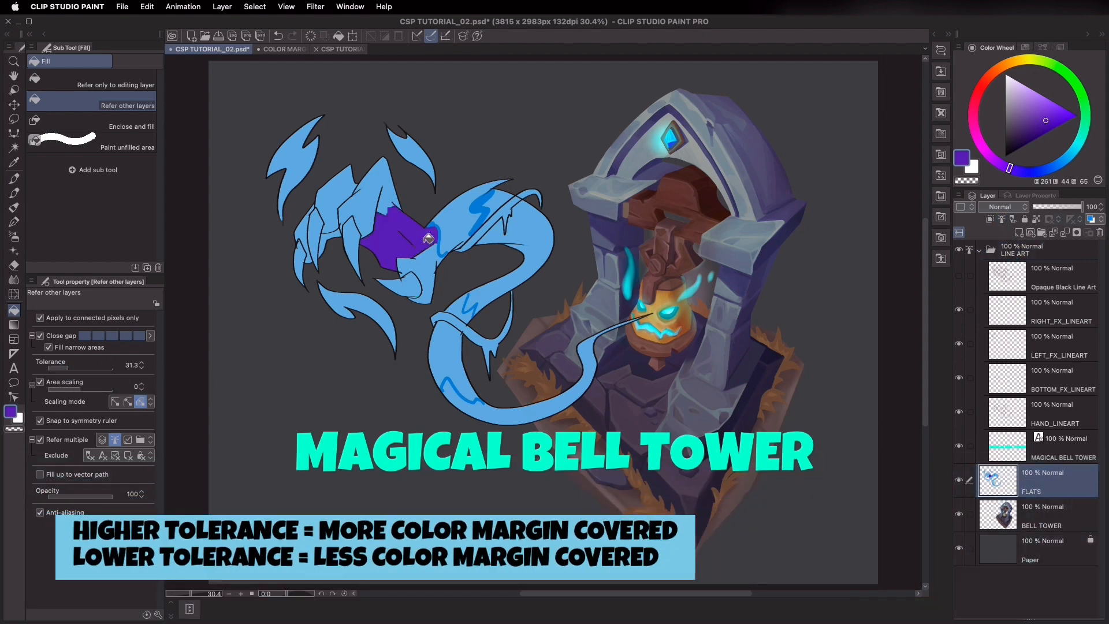
pyautogui.click(585, 365)
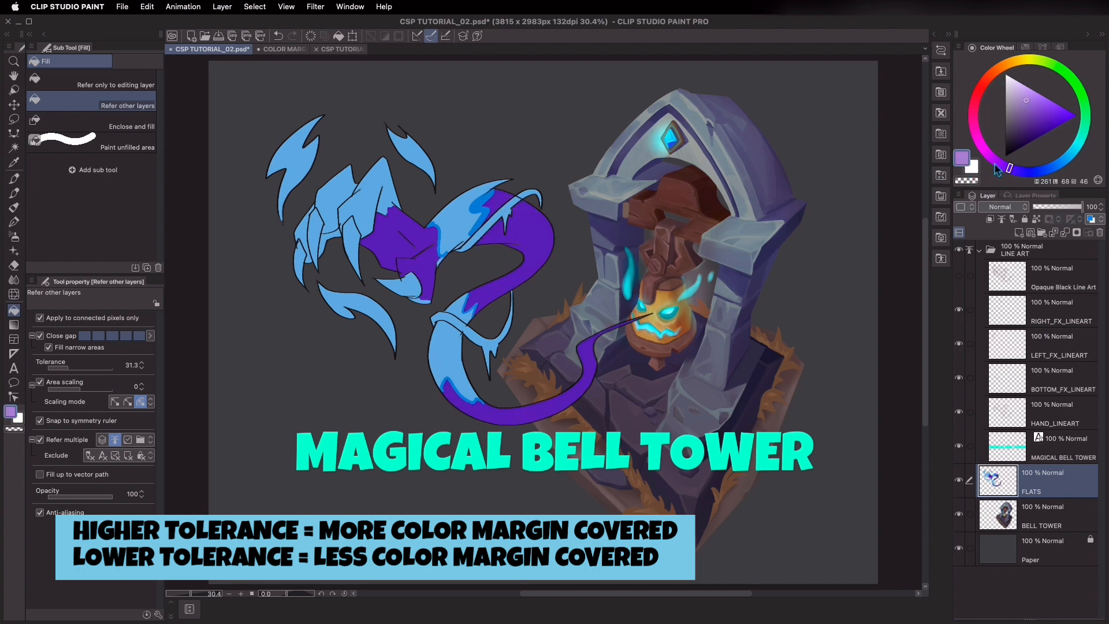
pyautogui.click(458, 343)
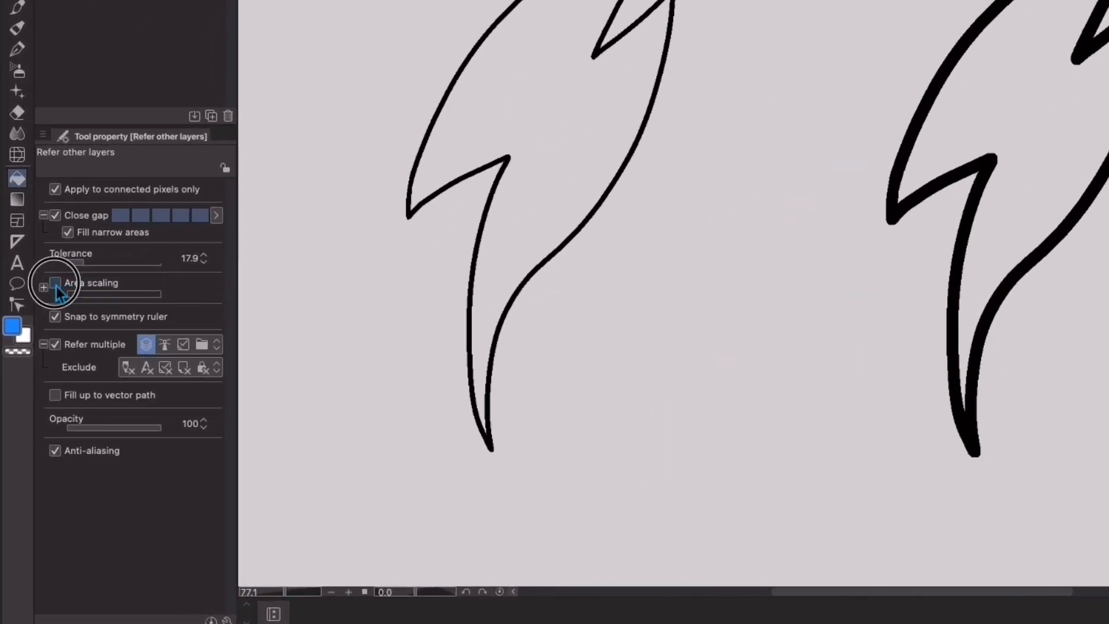
# Turn on Area scaling for fills and reveal its scaling mode options
pyautogui.click(54, 282)
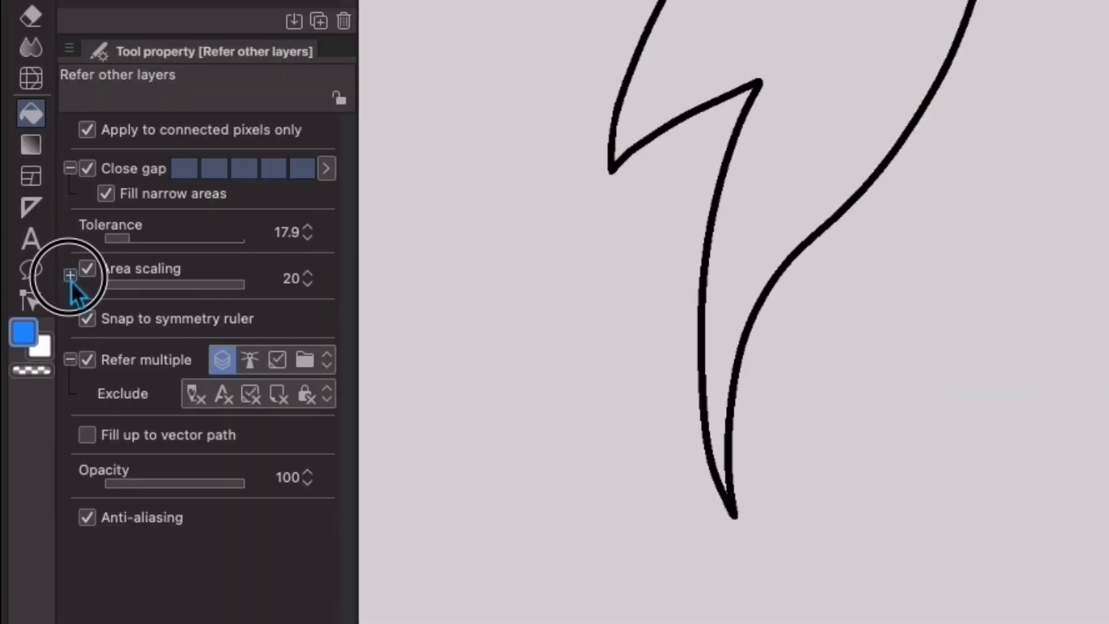
pyautogui.click(70, 276)
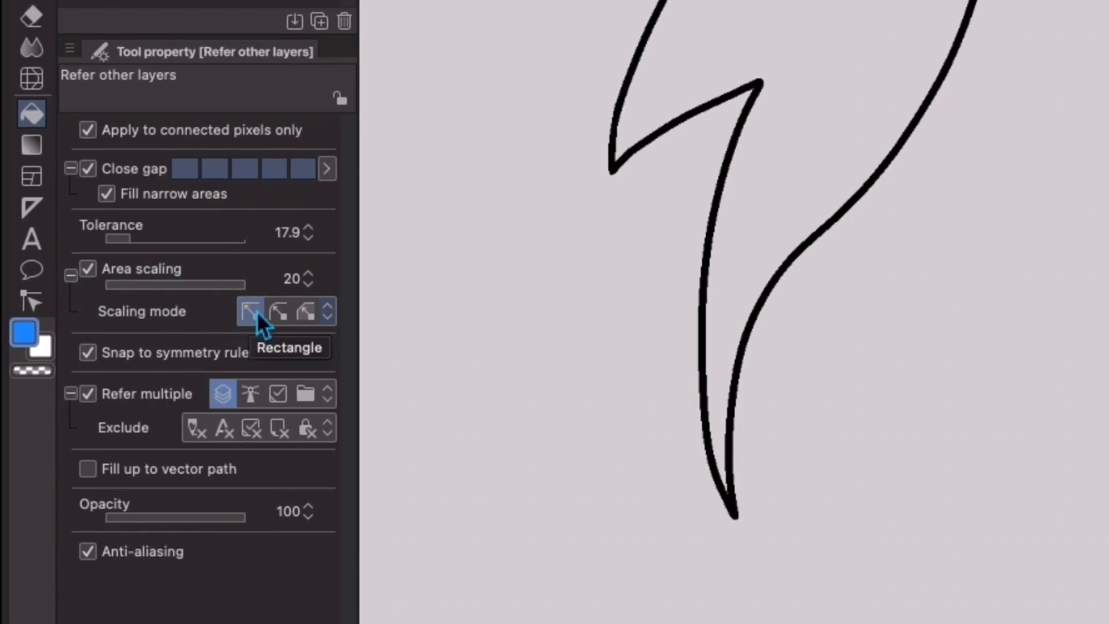
pyautogui.moveTo(279, 312)
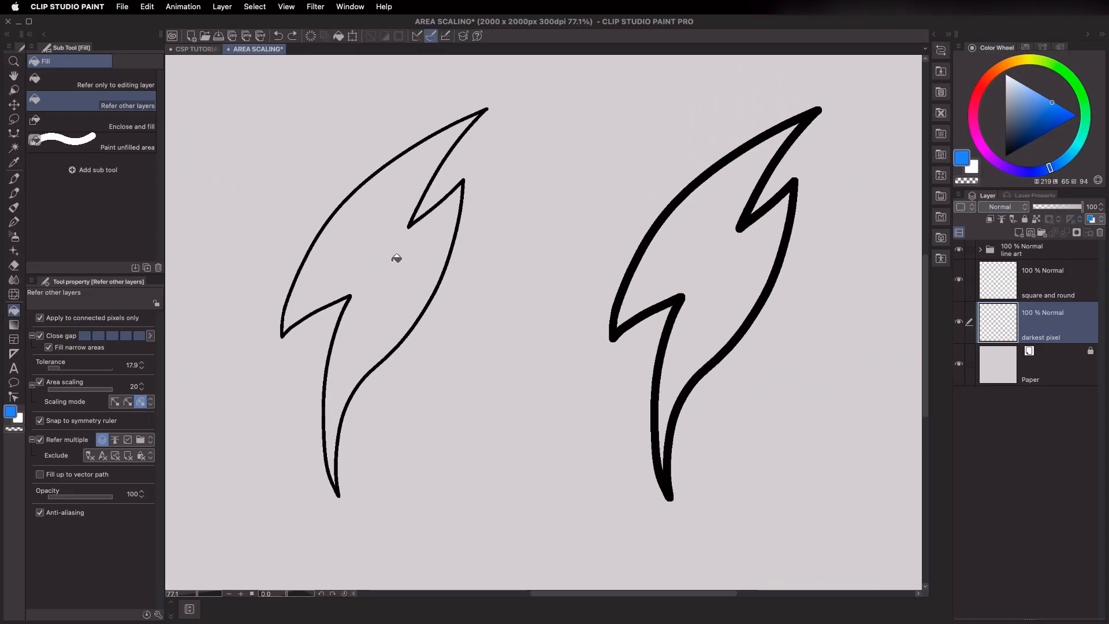
# Fill the claw shapes blue and green, view the square-and-round result, and return to the bell tower file
pyautogui.click(709, 251)
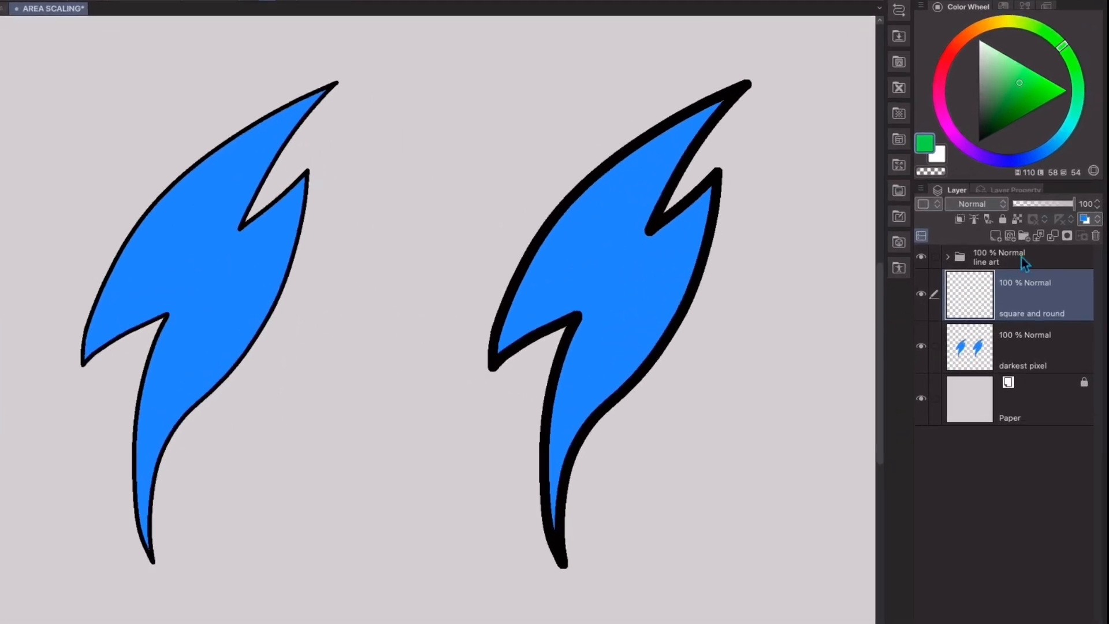
pyautogui.moveTo(1054, 204); pyautogui.dragTo(1018, 204)
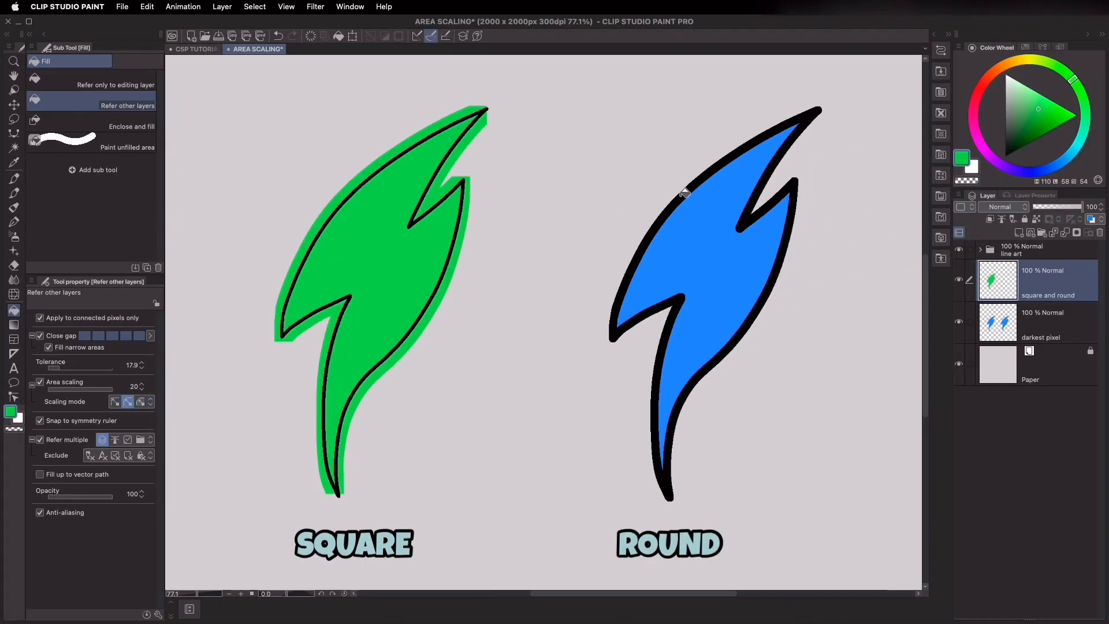
pyautogui.click(744, 220)
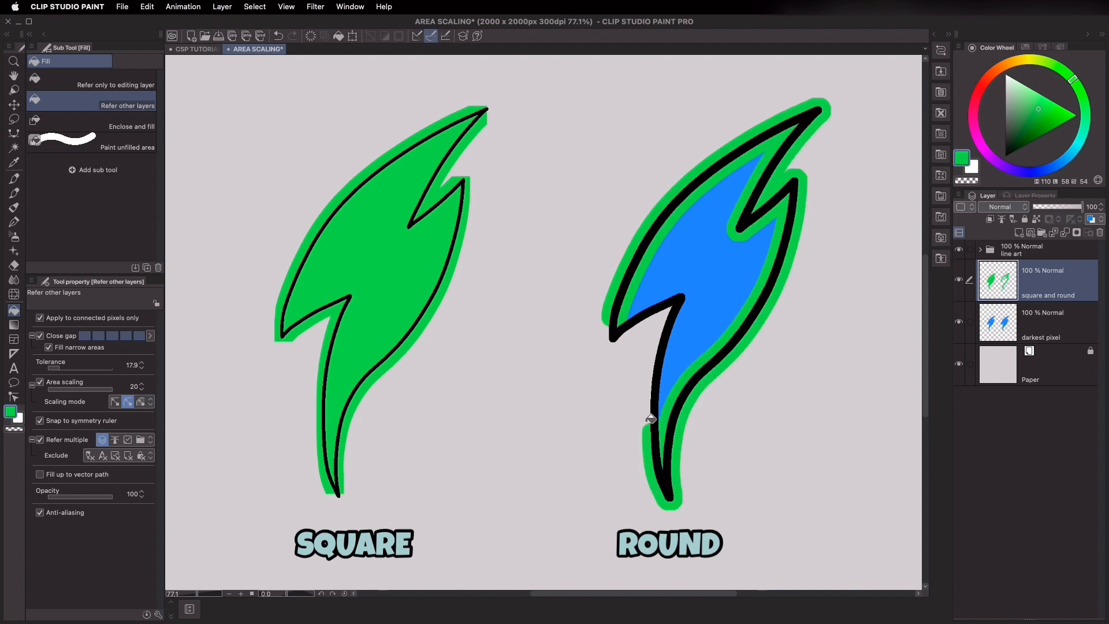
pyautogui.click(652, 417)
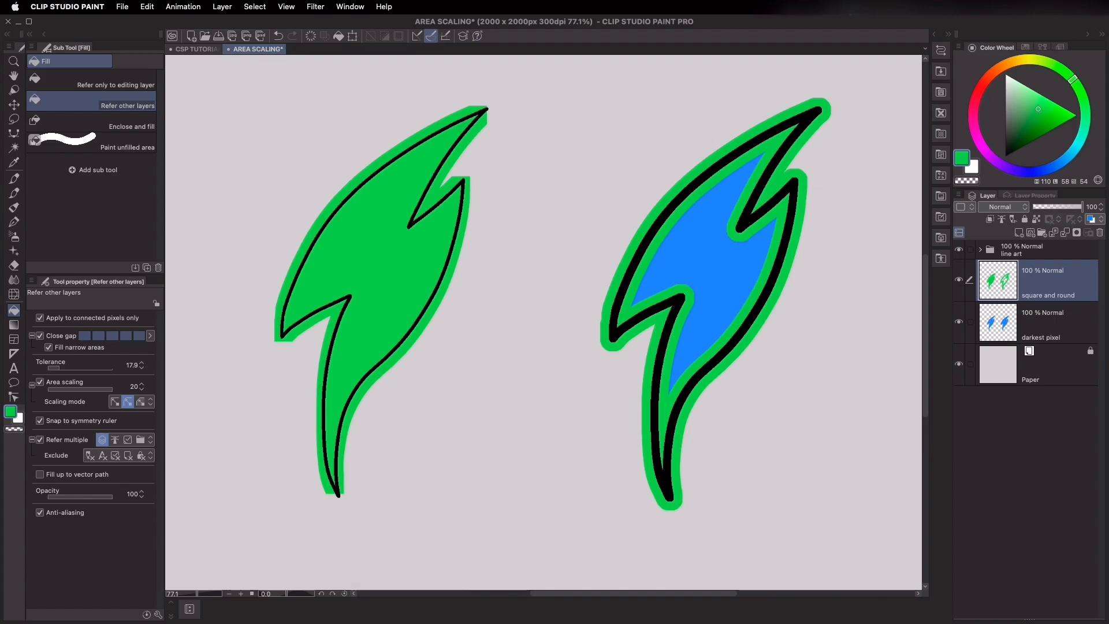
pyautogui.click(205, 49)
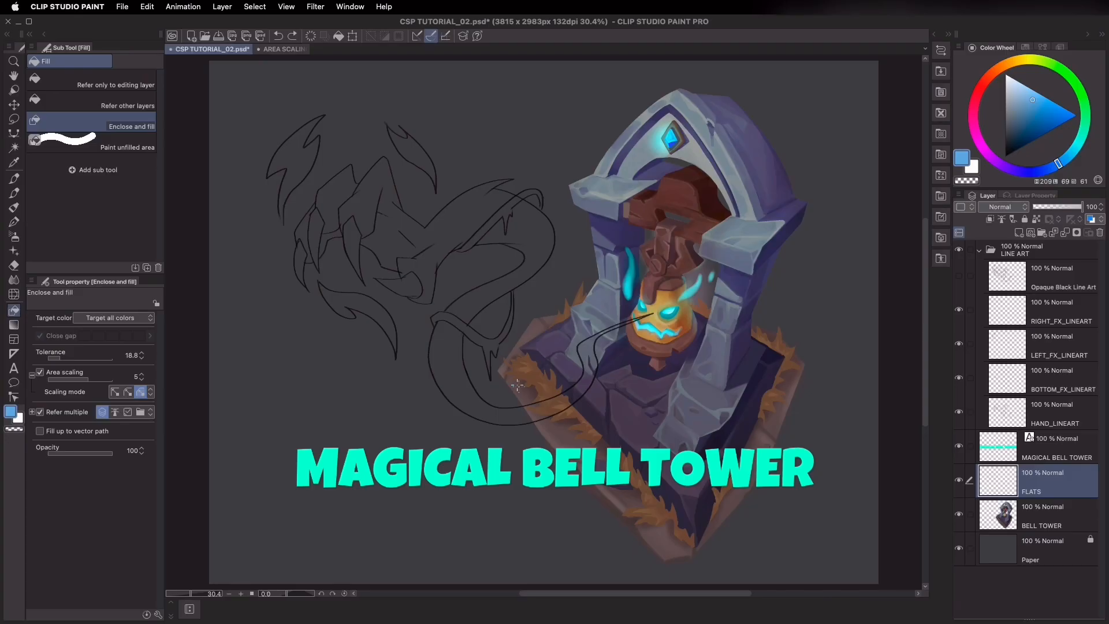
pyautogui.moveTo(211, 103)
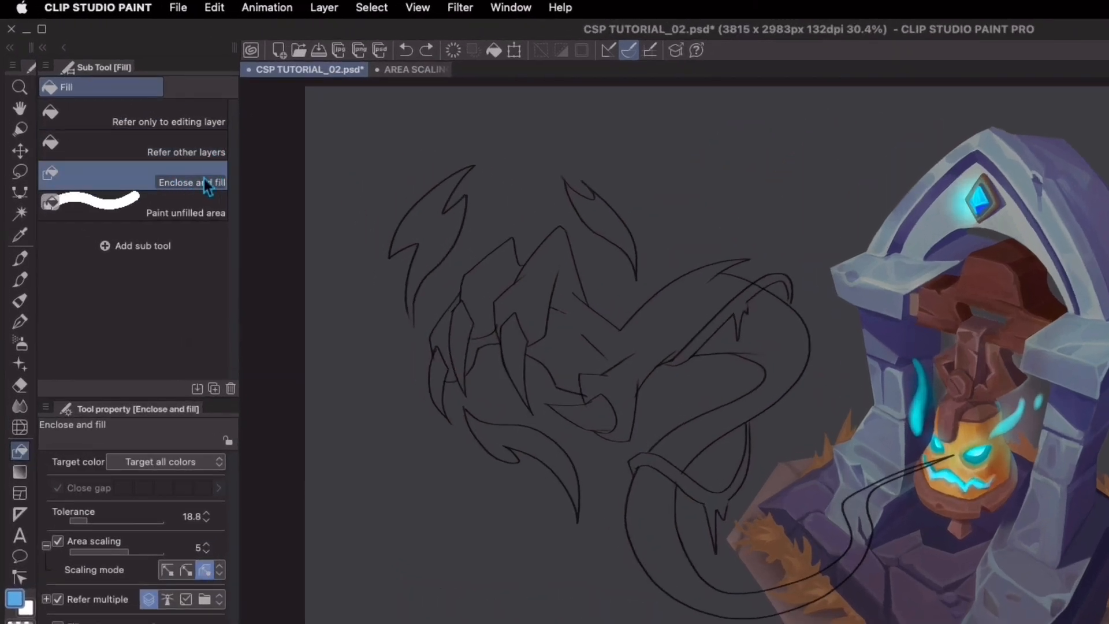
pyautogui.moveTo(209, 186)
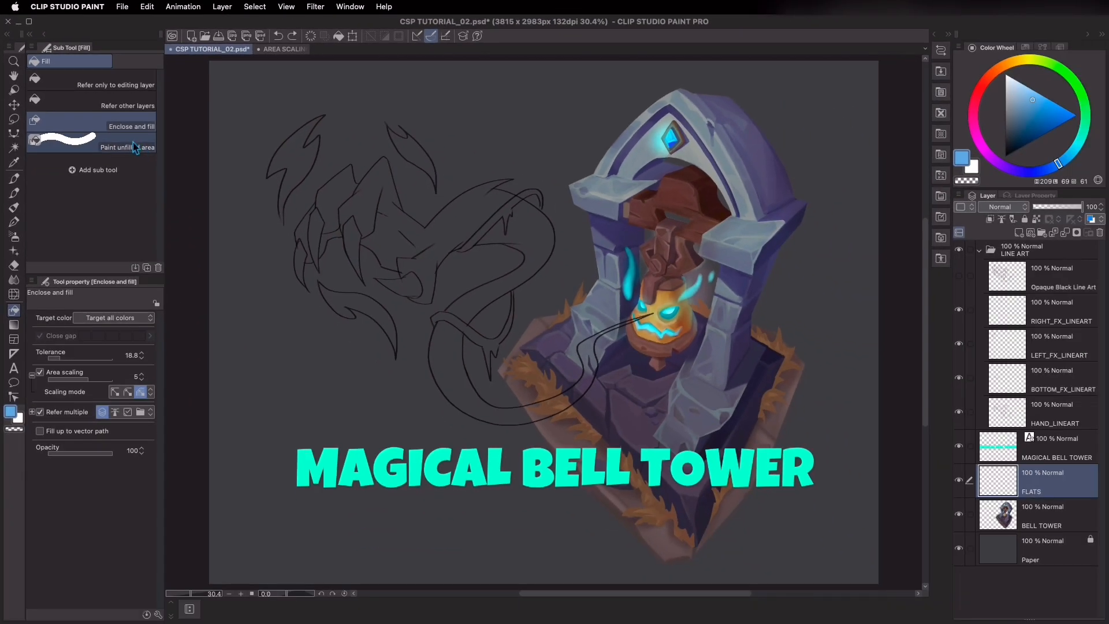
# Set Enclose and fill to treat semi-transparent as transparent, with Close gap enabled
pyautogui.click(132, 126)
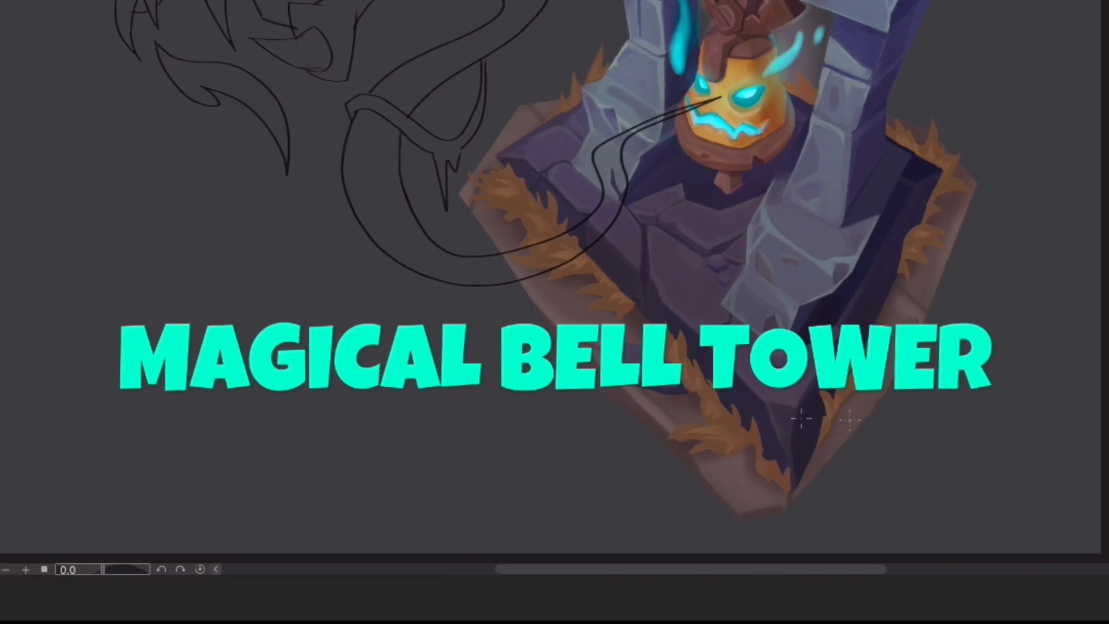
pyautogui.moveTo(1004, 368)
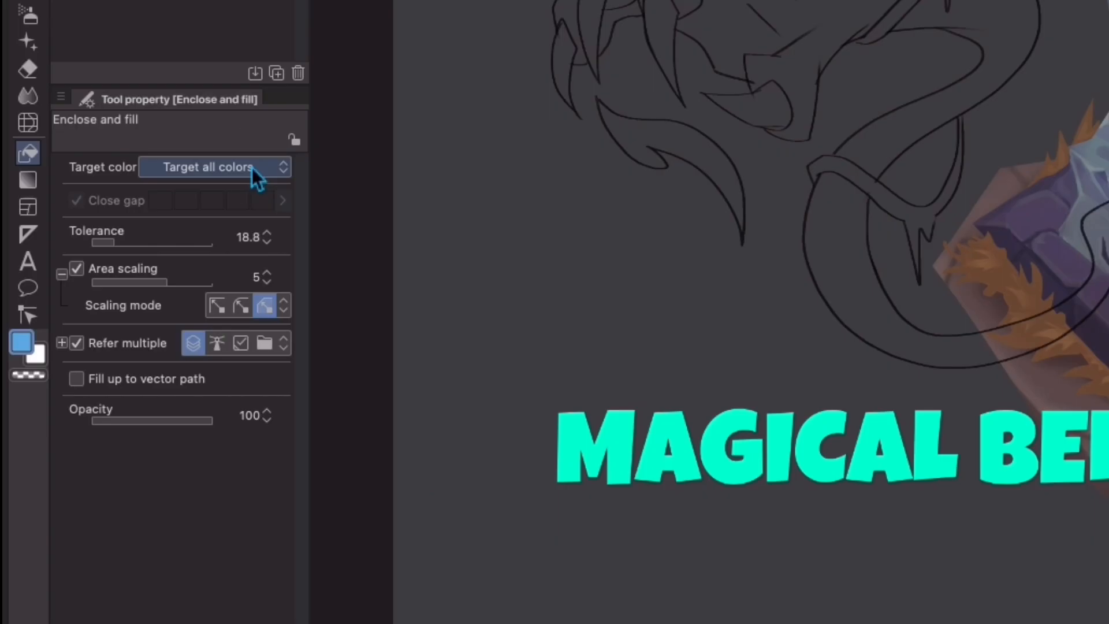
pyautogui.click(215, 167)
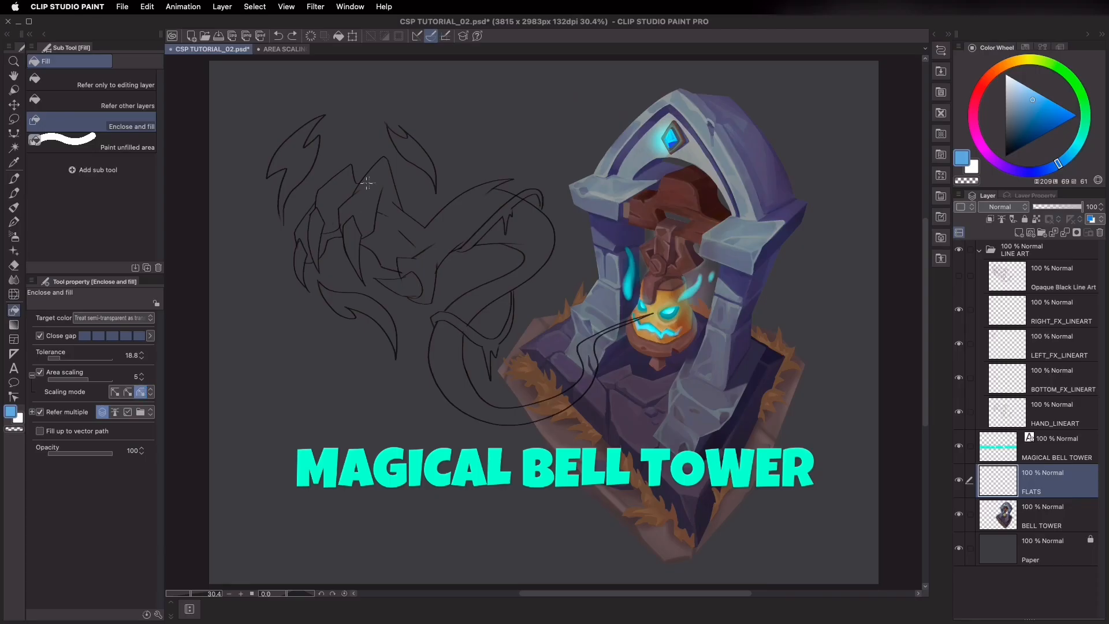
pyautogui.click(536, 388)
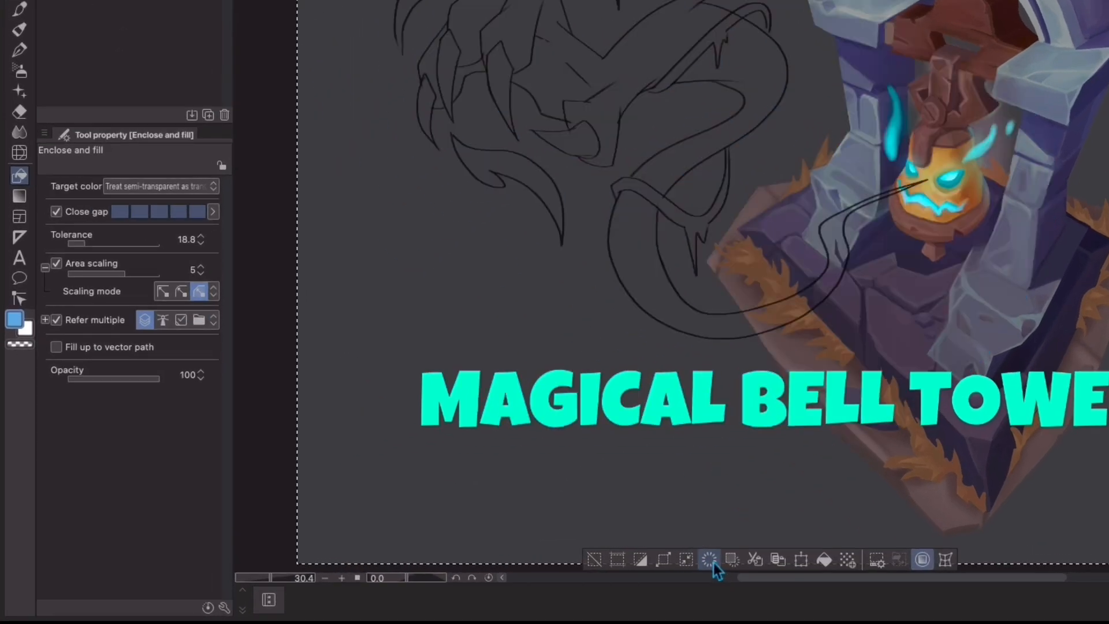
pyautogui.click(158, 186)
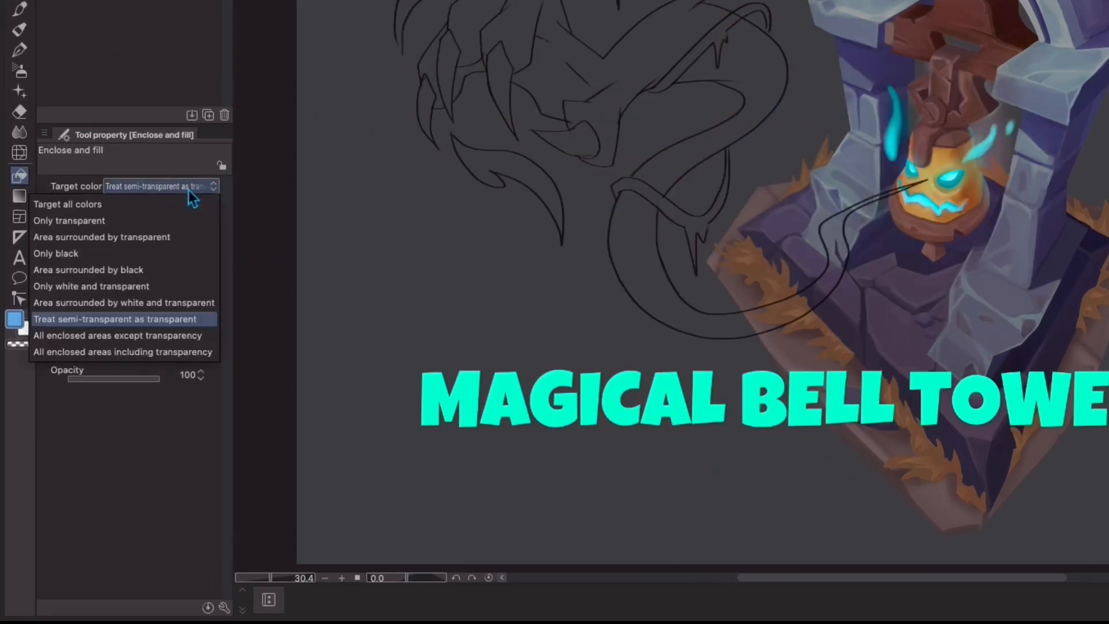
pyautogui.click(89, 270)
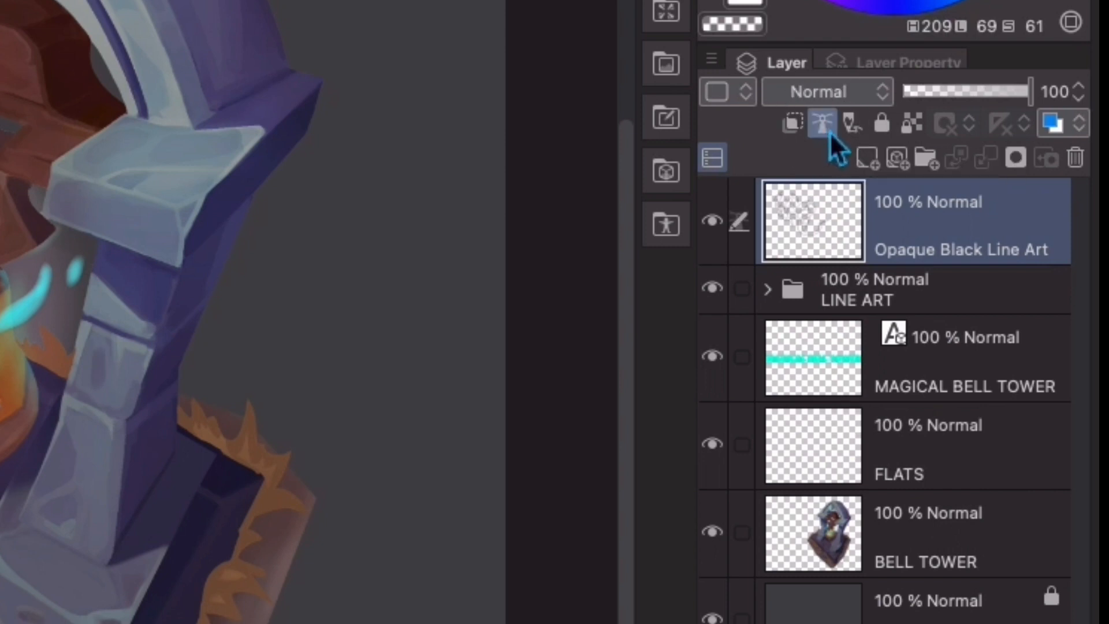
# Set Opaque Black Line Art as the fill reference layer
pyautogui.click(919, 534)
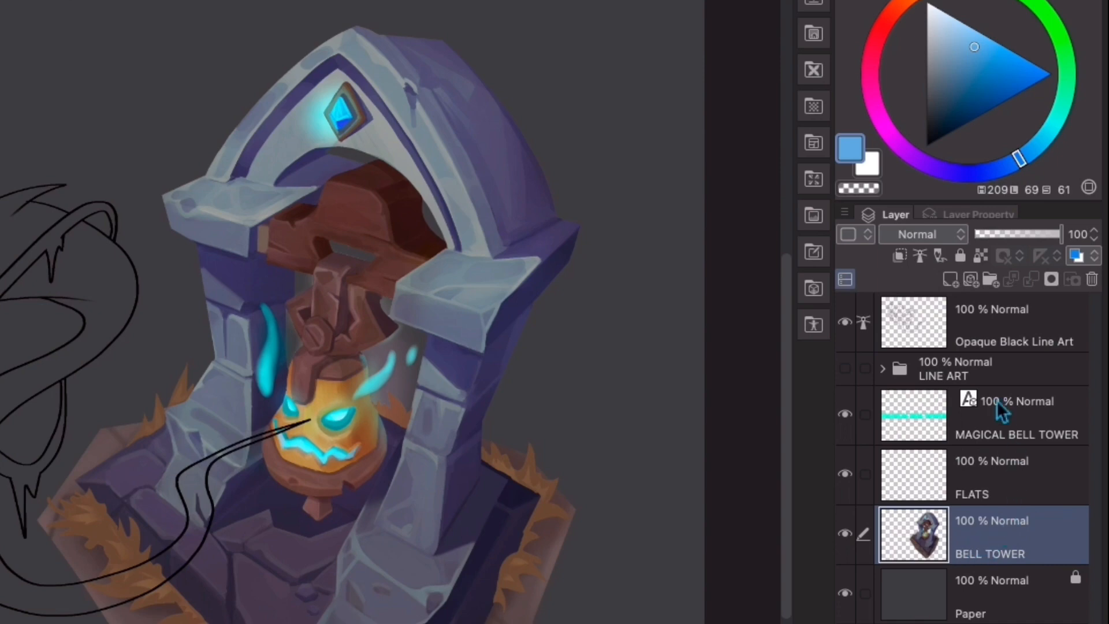
pyautogui.moveTo(940, 256)
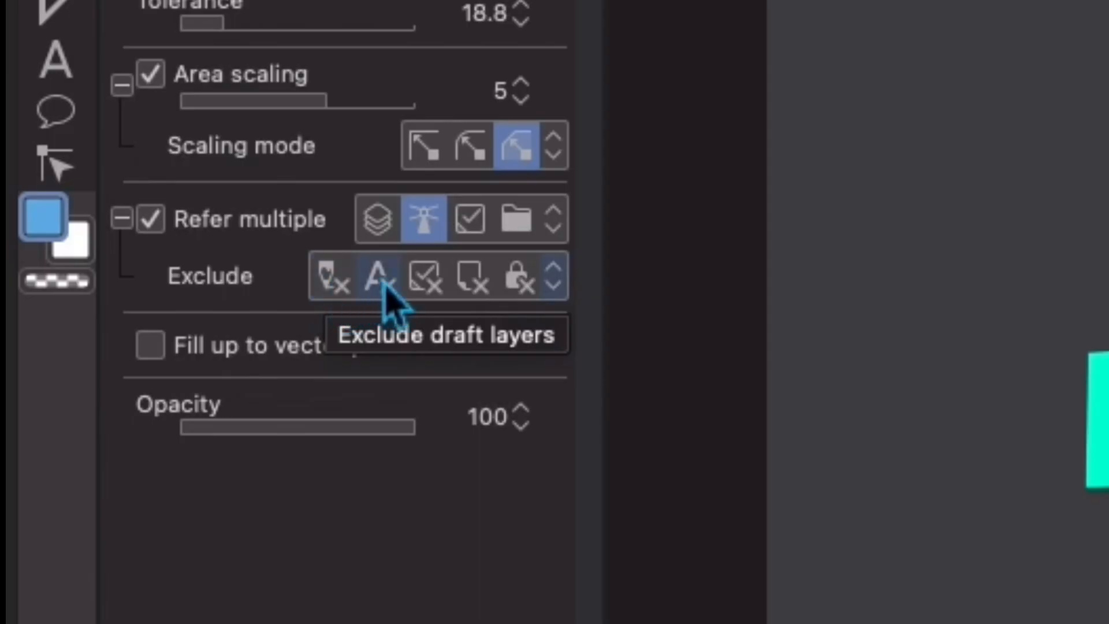
pyautogui.moveTo(474, 276)
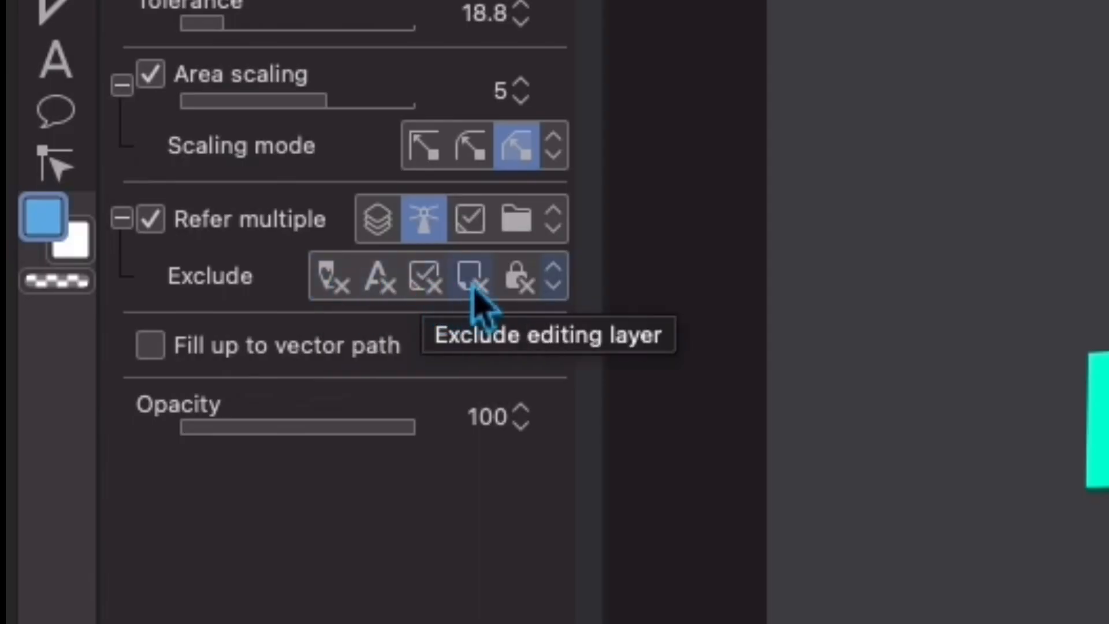
pyautogui.moveTo(537, 290)
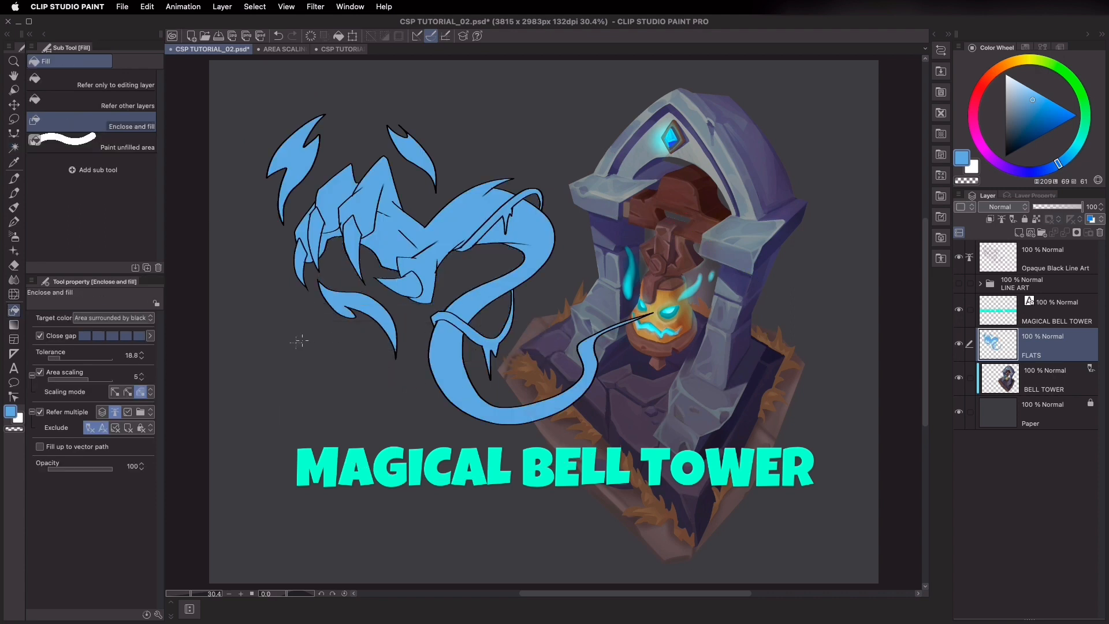
# Switch the Target color mode to 'Area surrounded by black'
pyautogui.click(113, 317)
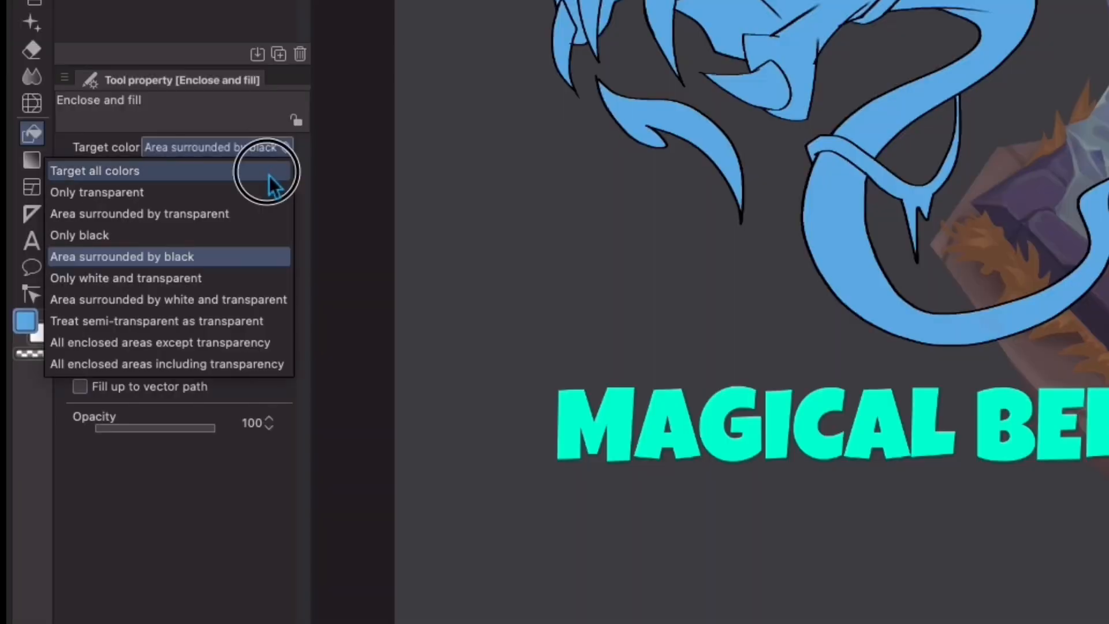
pyautogui.click(94, 171)
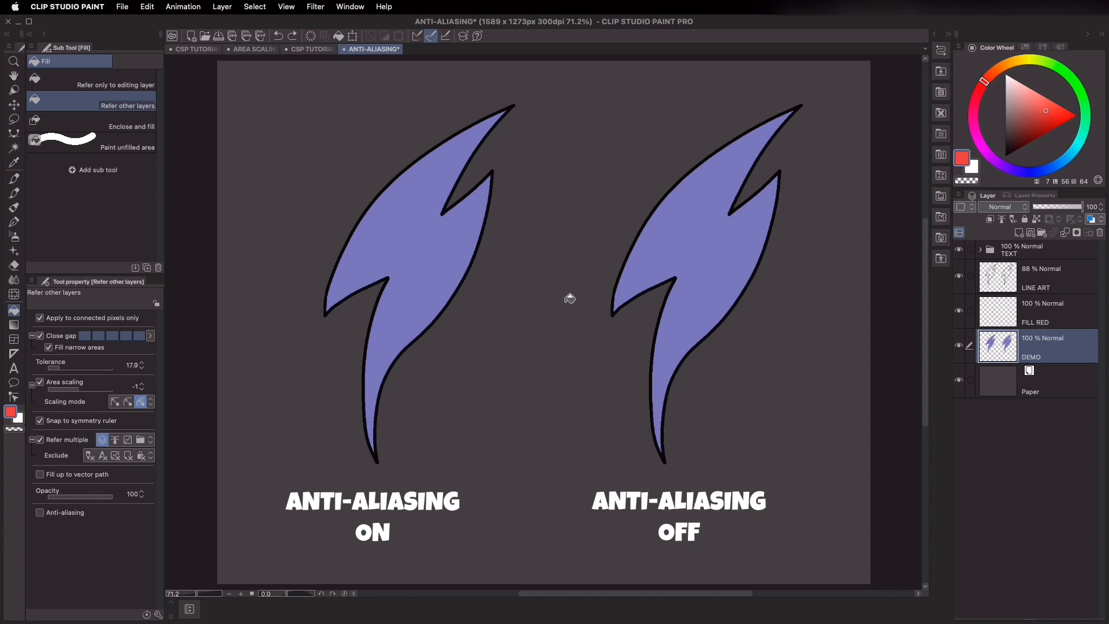
pyautogui.moveTo(382, 481)
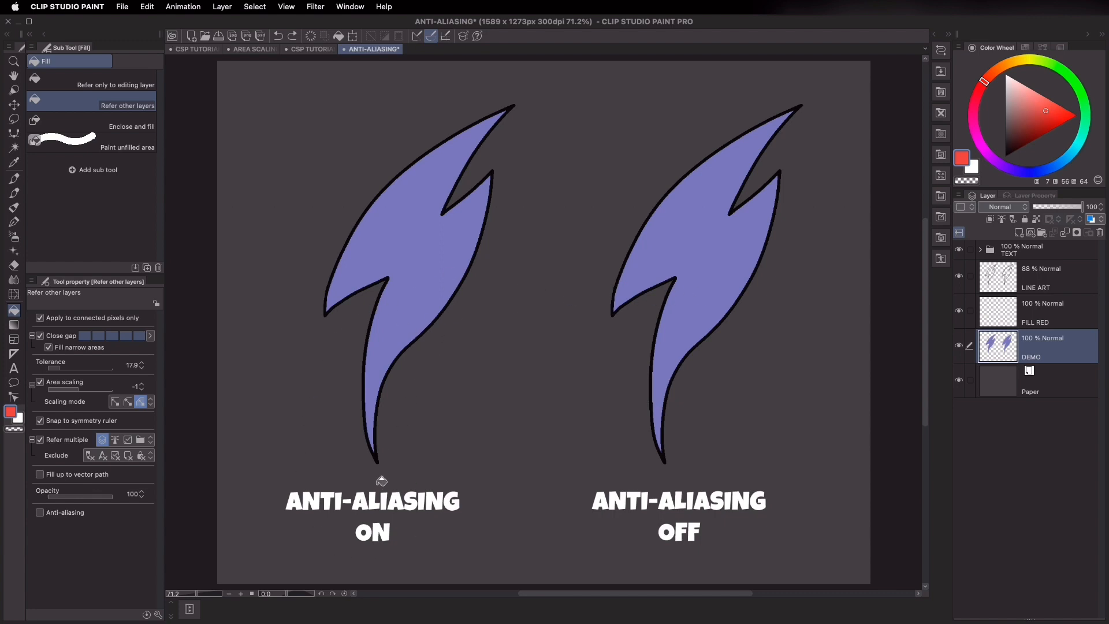
pyautogui.moveTo(439, 570)
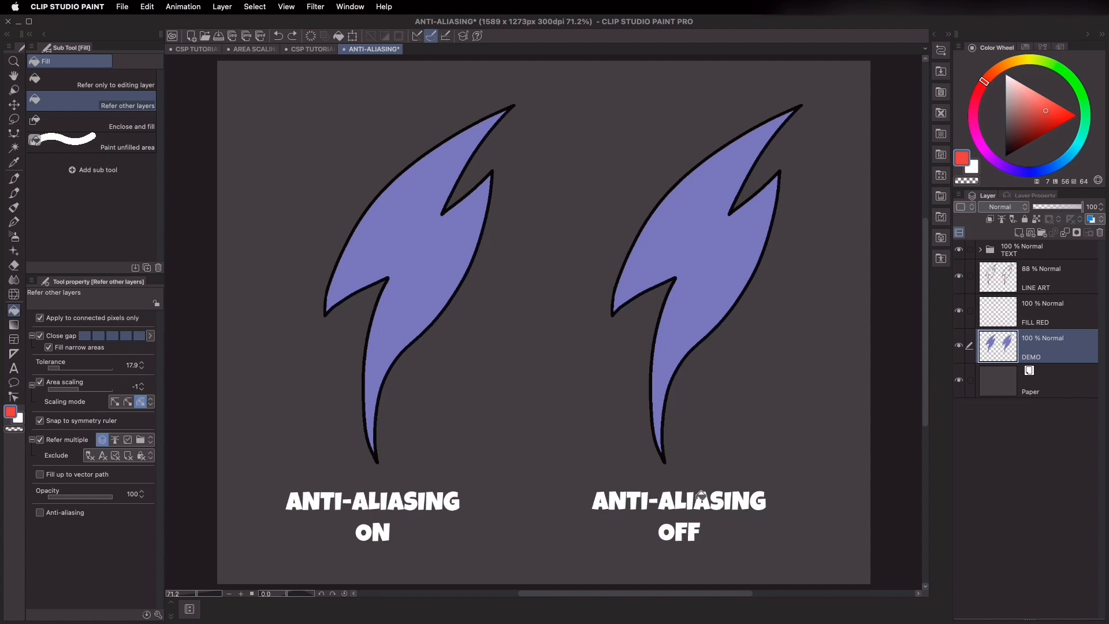
pyautogui.moveTo(961, 285)
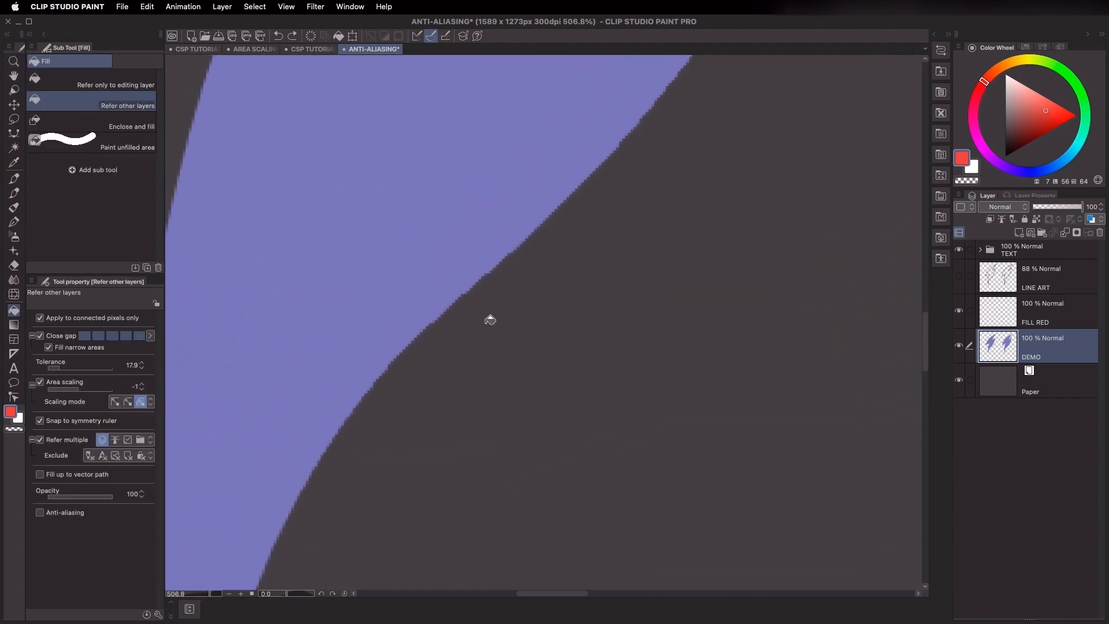
# Zoom into the purple fill edges, hide the line art, and inspect the right shape's stepped edge
pyautogui.click(500, 309)
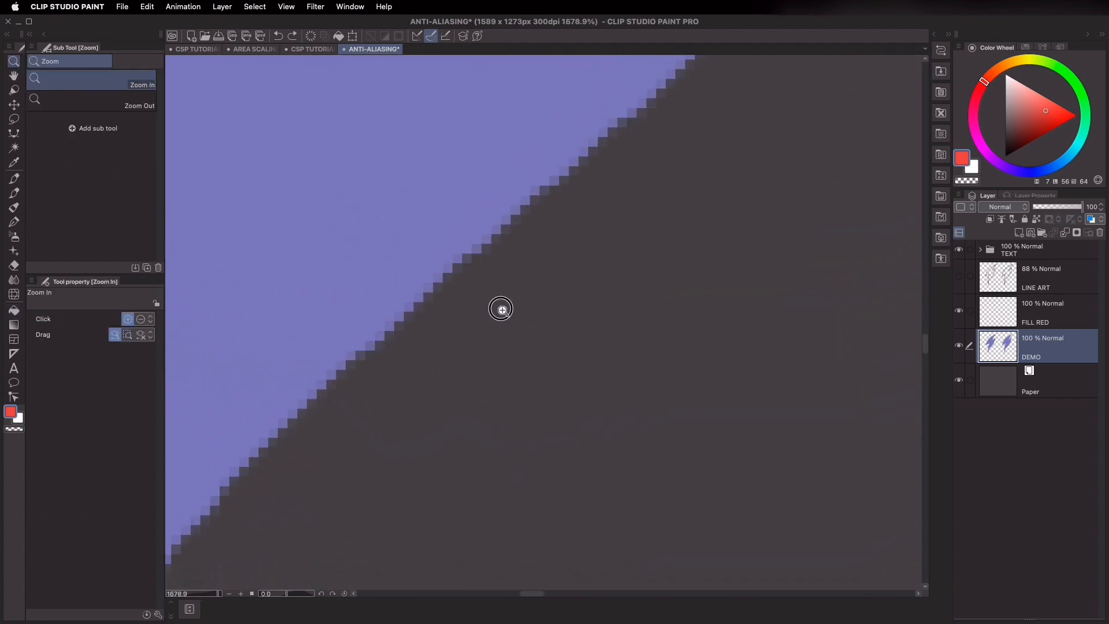
pyautogui.click(13, 296)
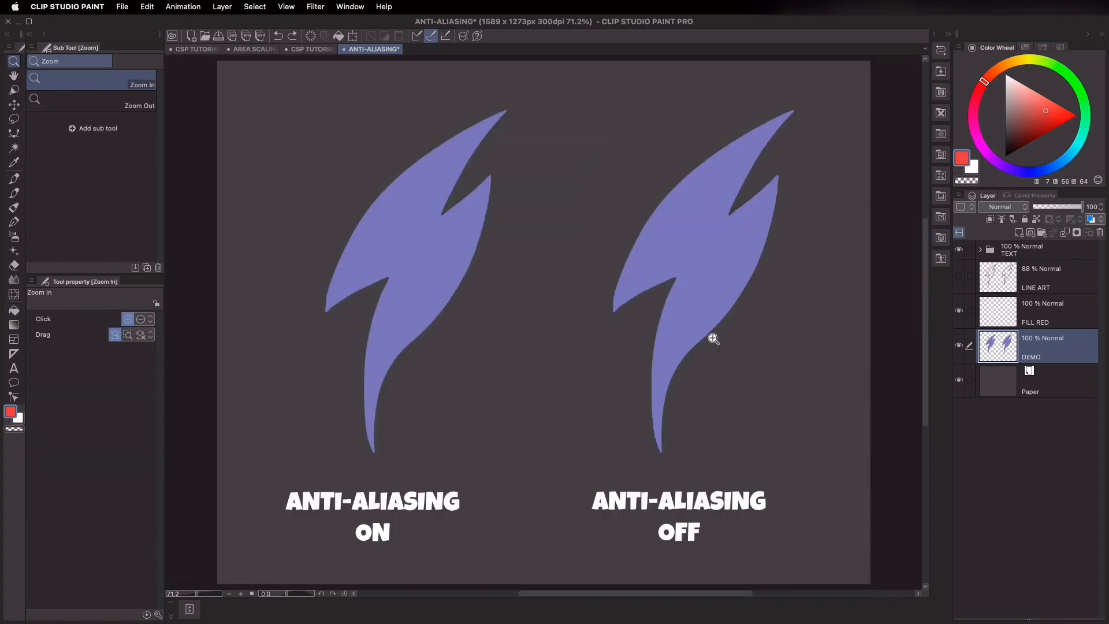
pyautogui.click(713, 338)
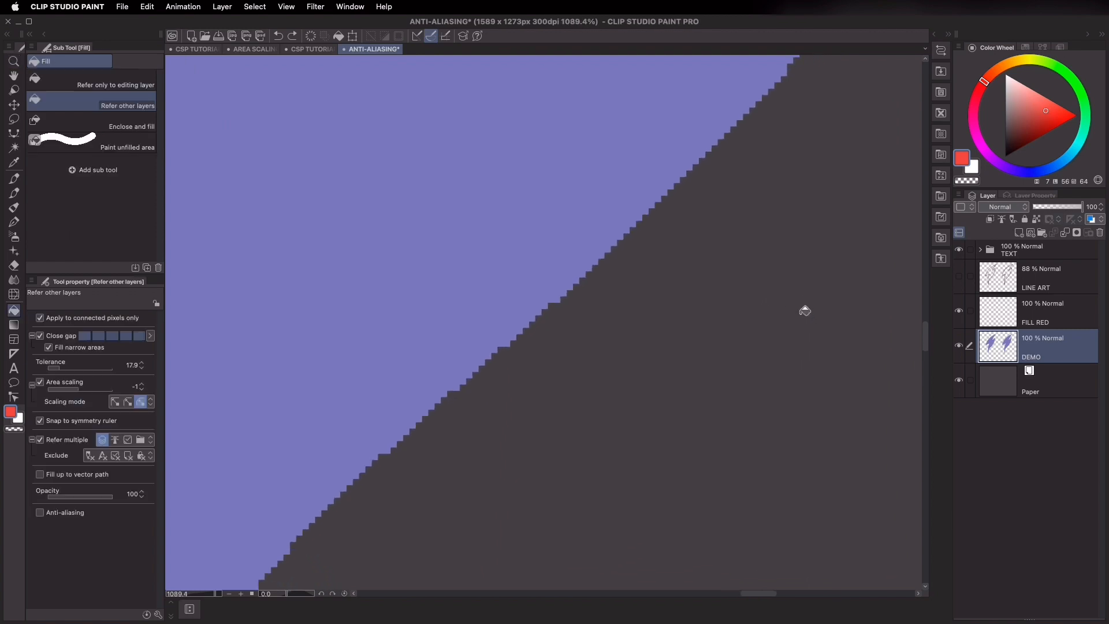
pyautogui.moveTo(36, 522)
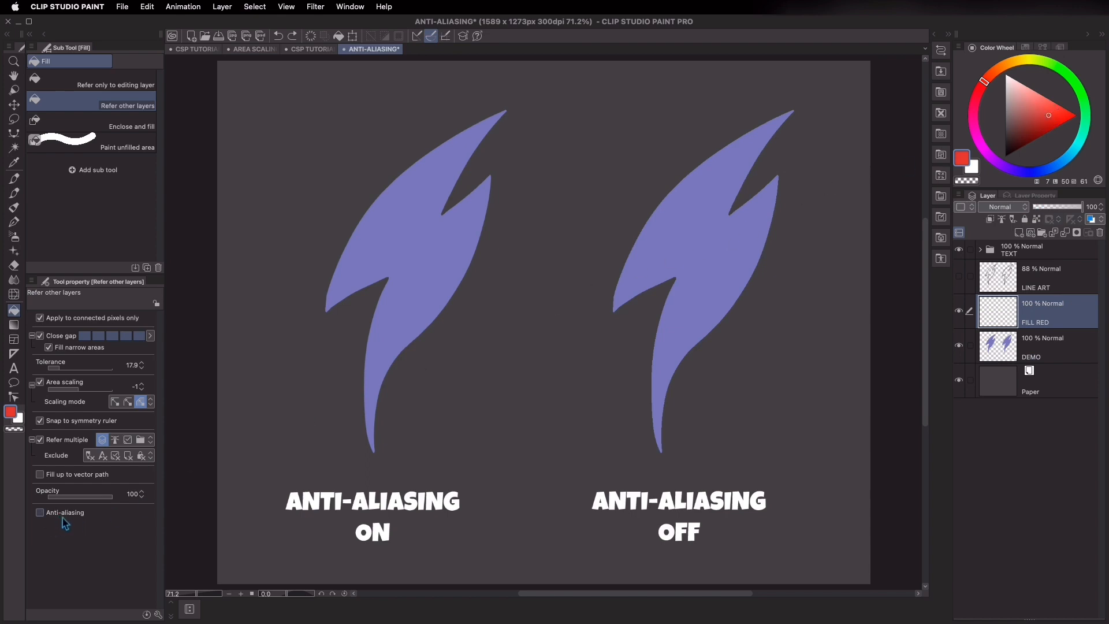
# Enable Anti-aliasing in the Fill tool properties
pyautogui.click(40, 512)
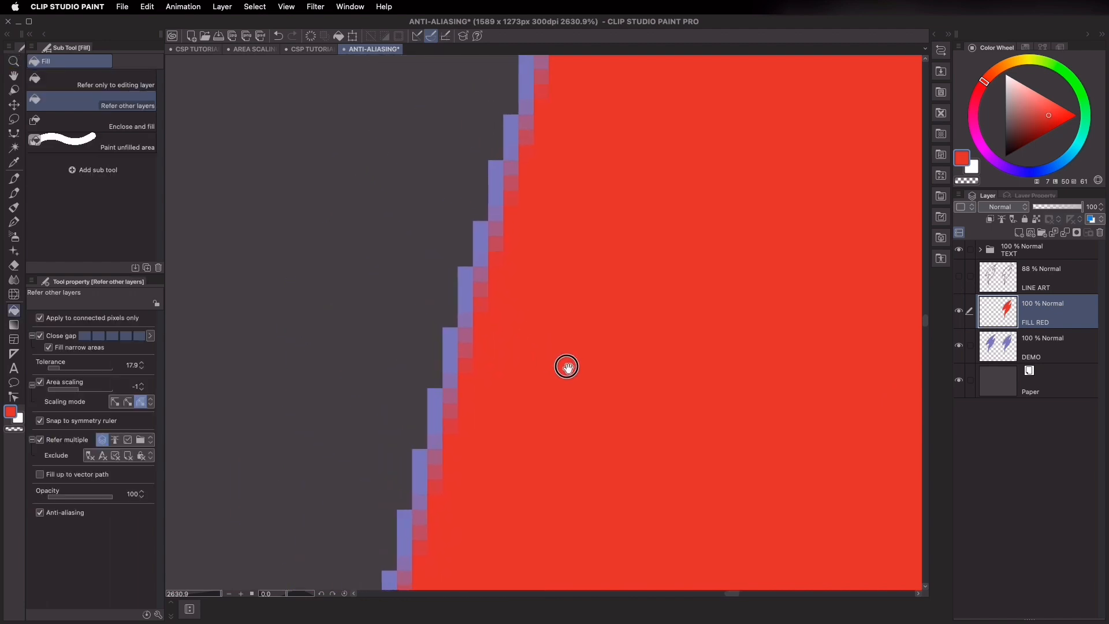
pyautogui.moveTo(522, 324)
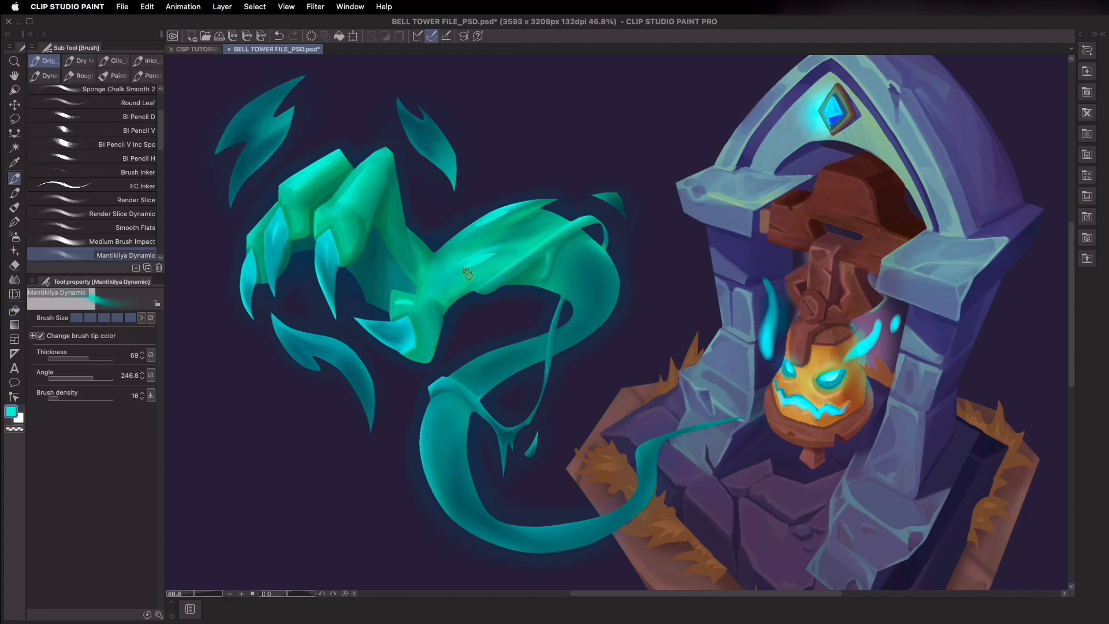
# Flip the painting view horizontally and switch to the Soft eraser sub tool
pyautogui.click(14, 120)
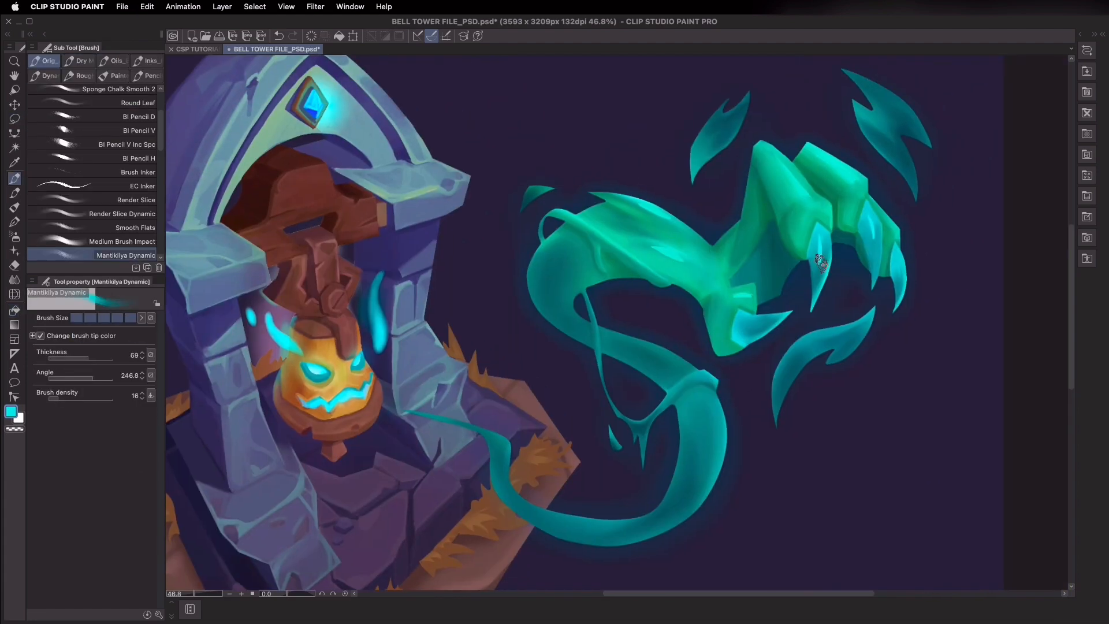
pyautogui.click(14, 265)
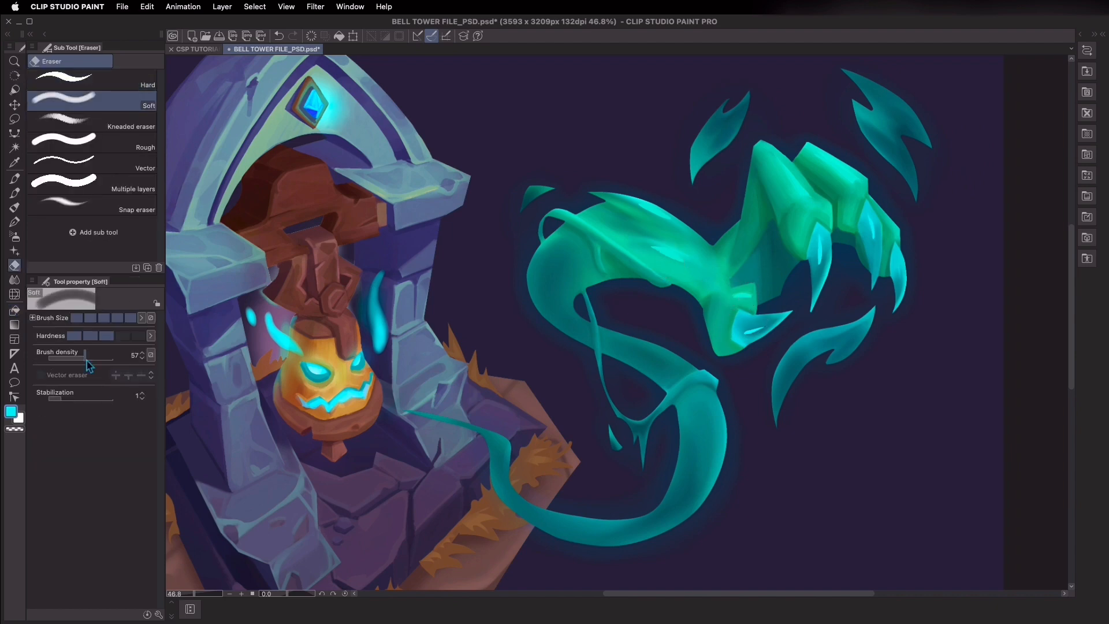